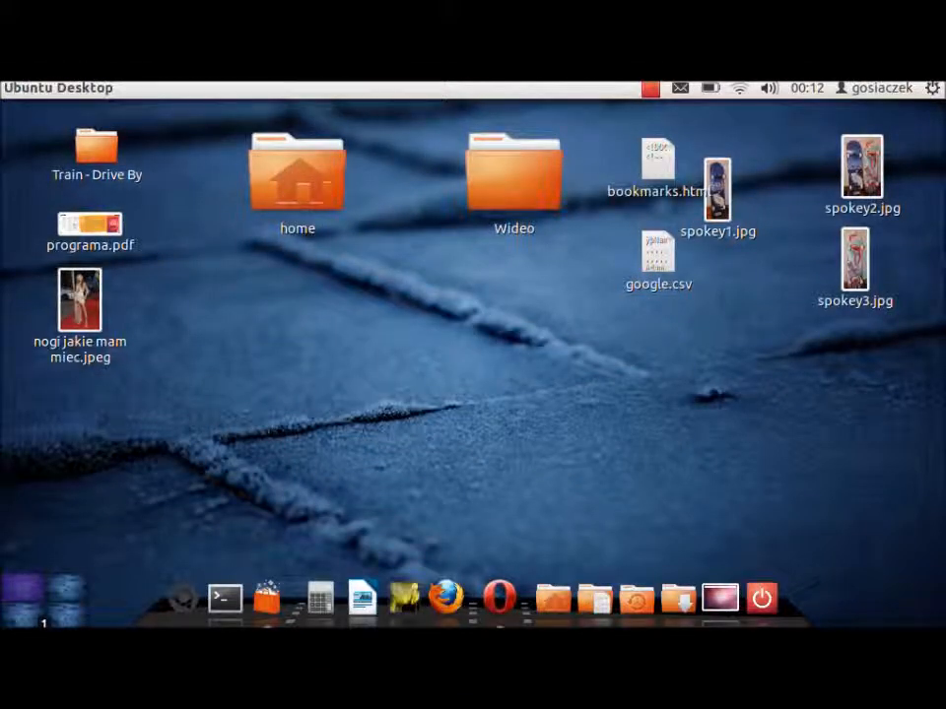
Dismiss the 'System program problem detected' alert with Cancel and move the Wideo folder lower on the left.
click(295, 173)
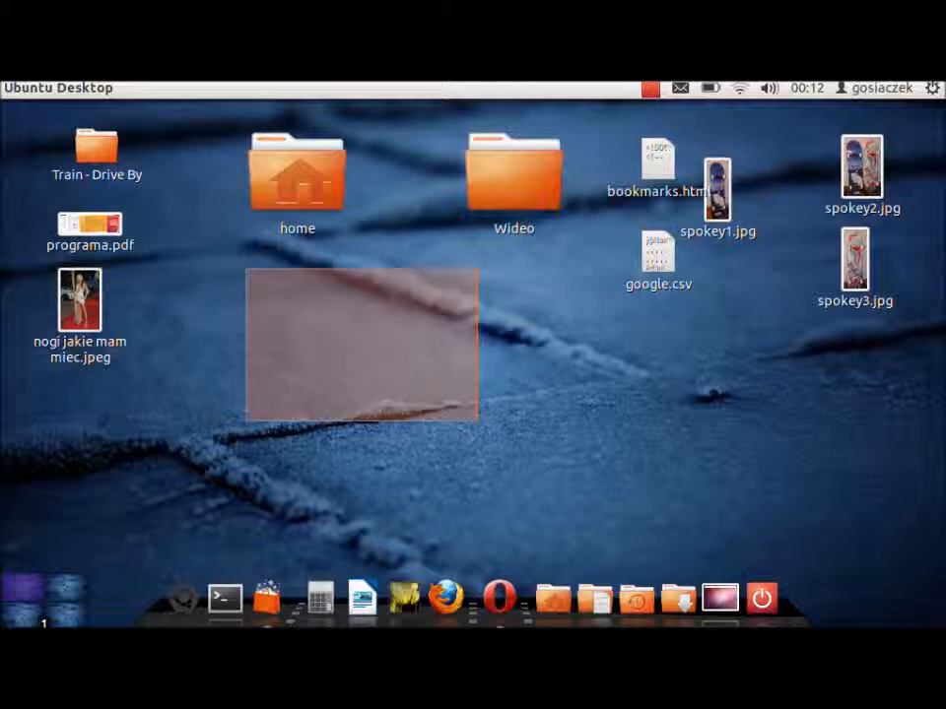
click(658, 260)
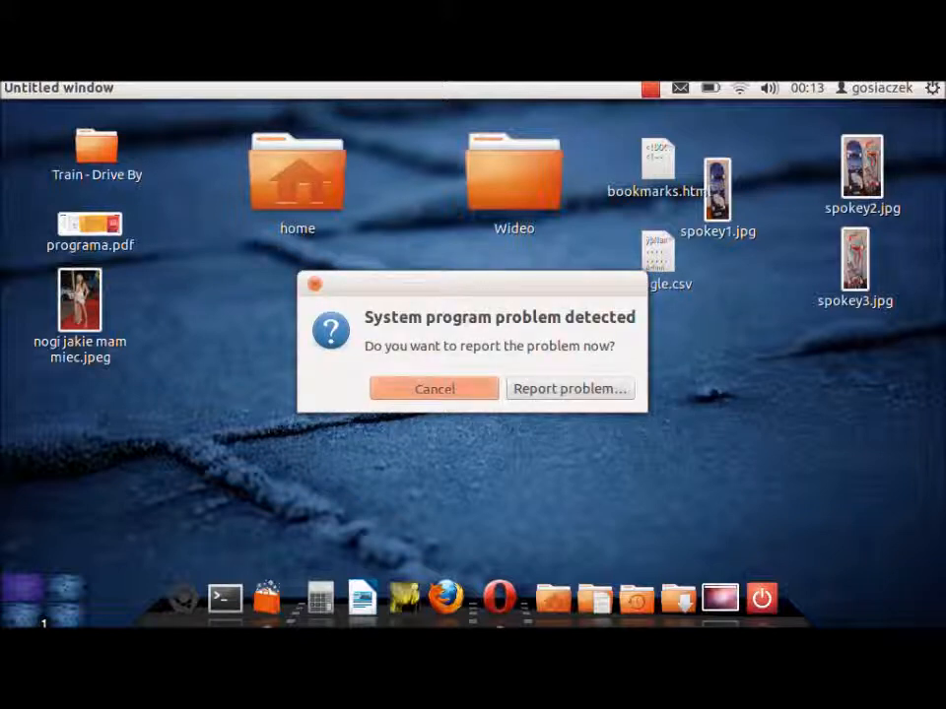
click(433, 388)
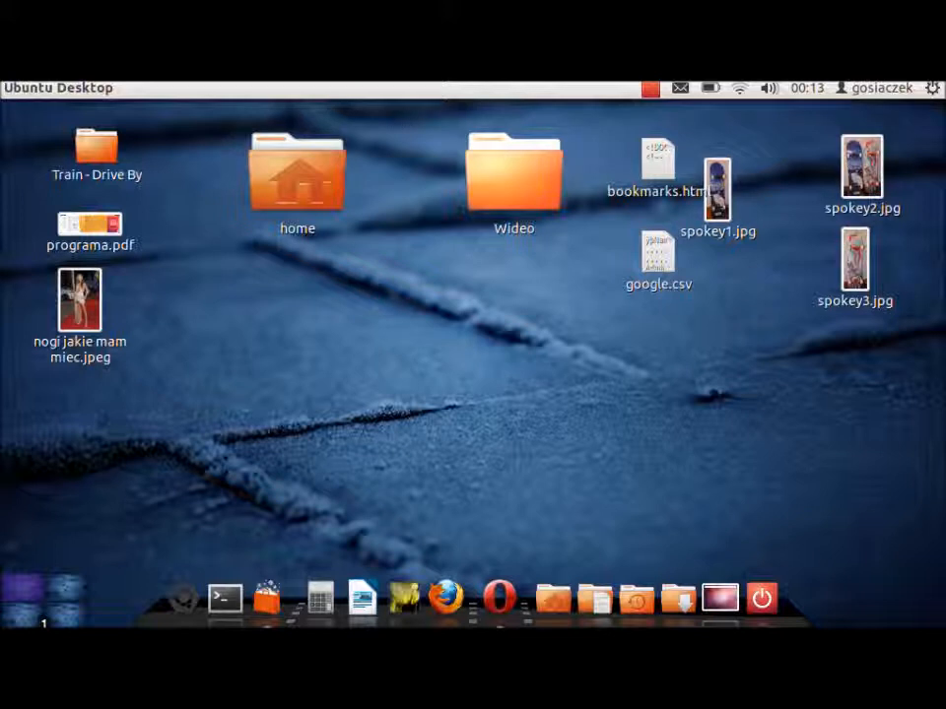
drag(512, 174, 238, 373)
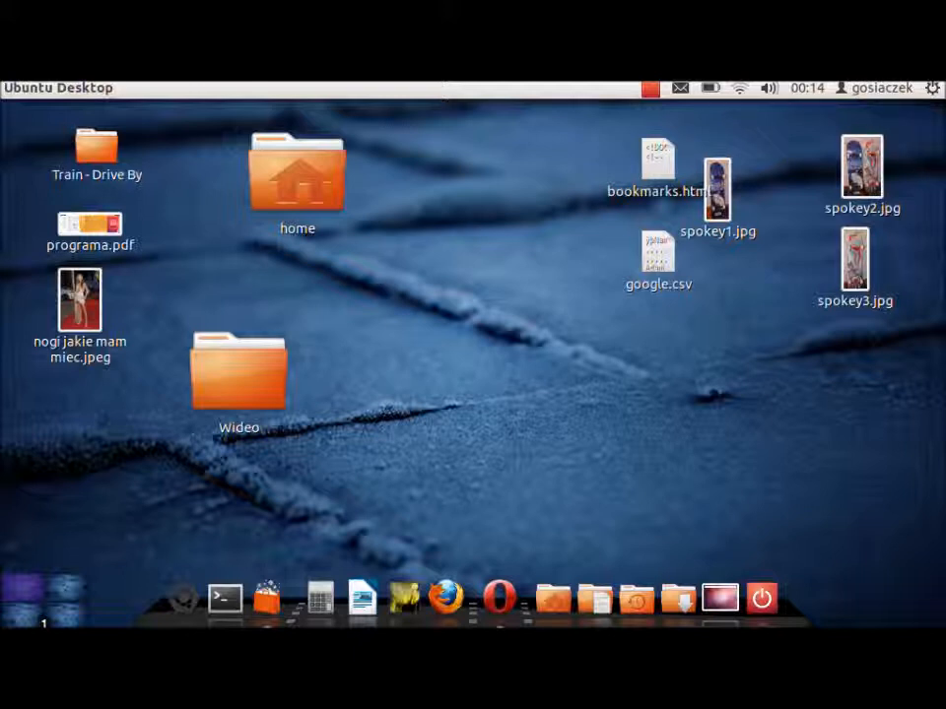
Search Ubuntu Software Center for 'wine' and view the All Software results.
click(264, 599)
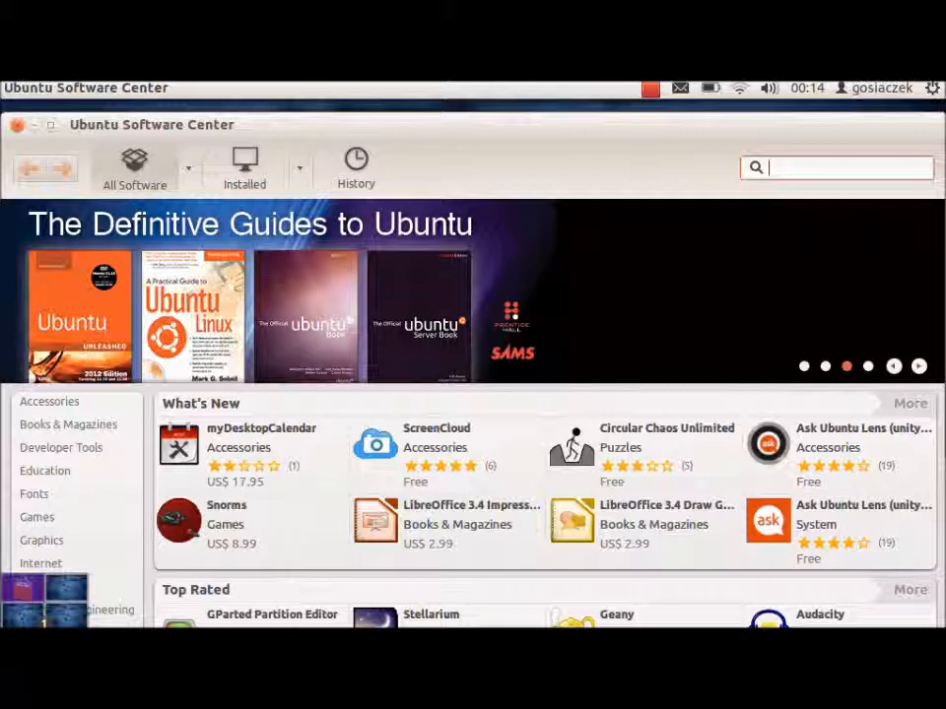
text(wine)
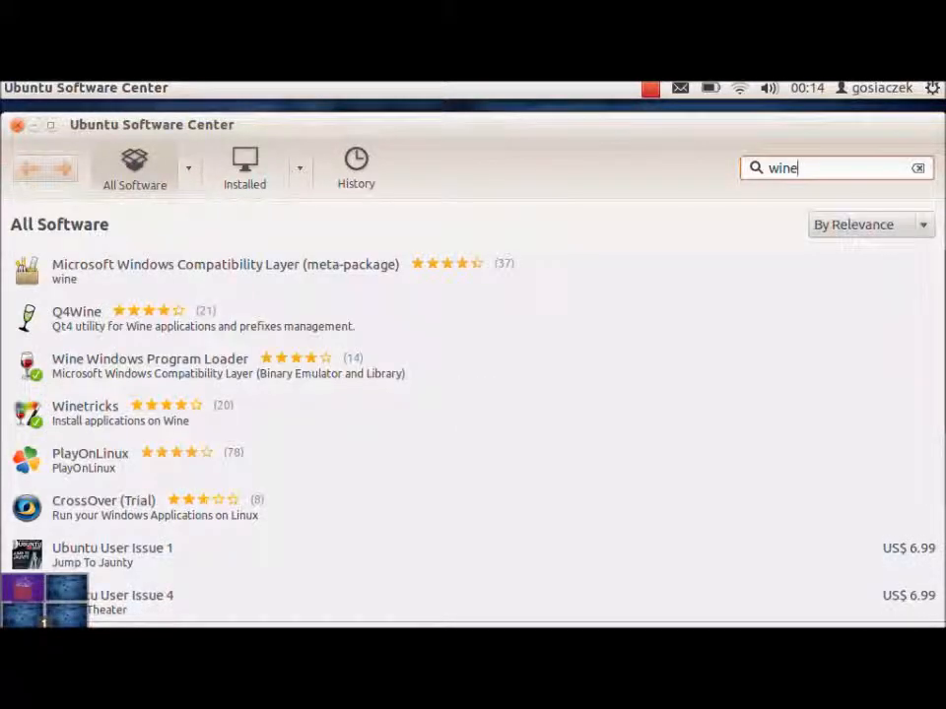
click(225, 272)
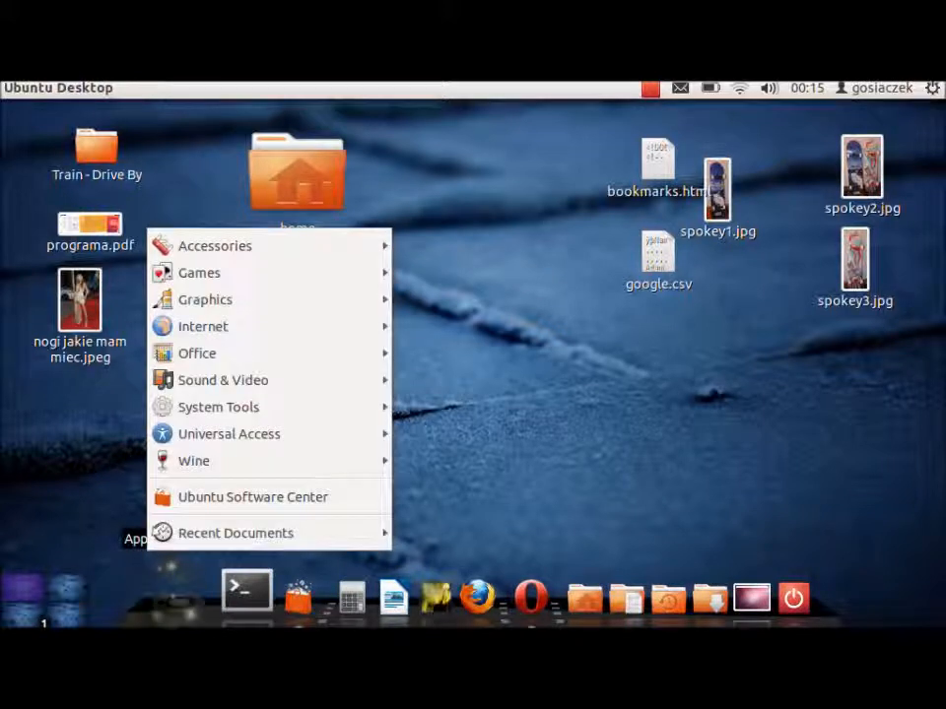
mouse_move(236, 532)
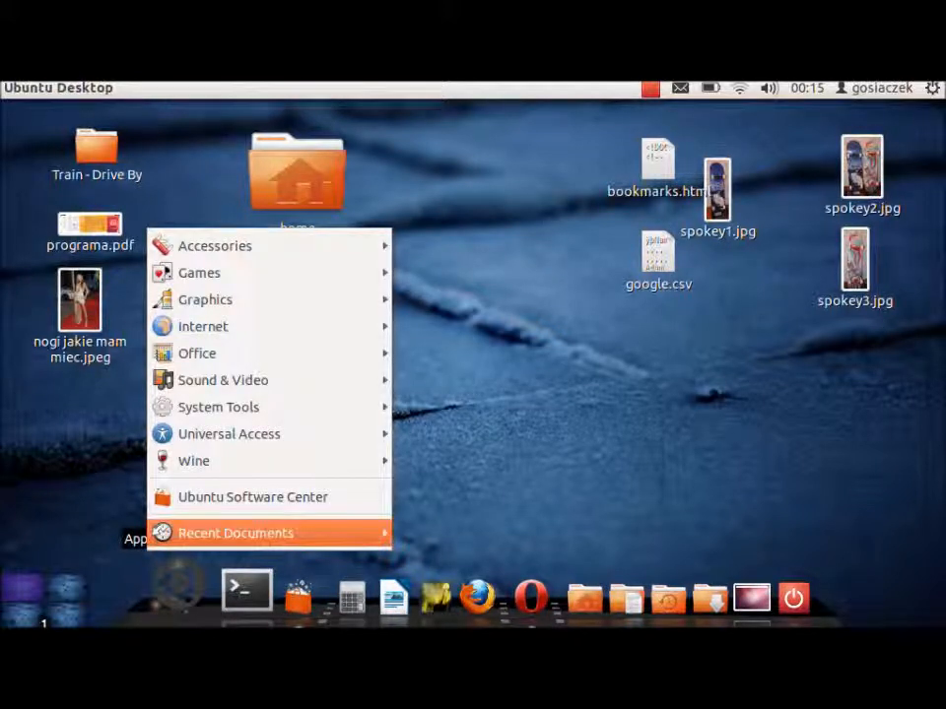
mouse_move(193, 461)
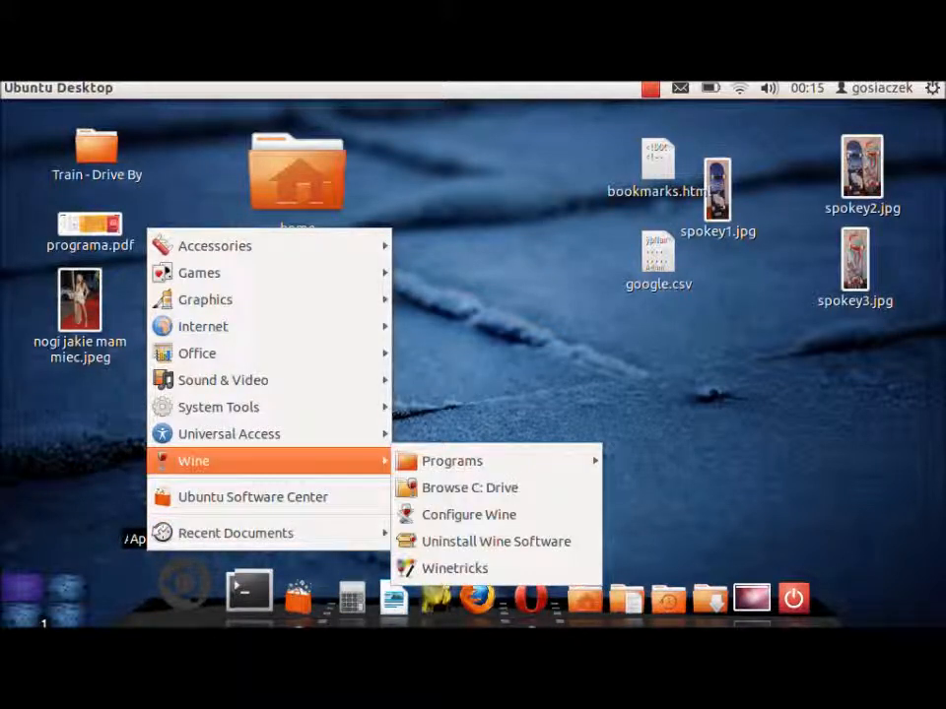
mouse_move(451, 461)
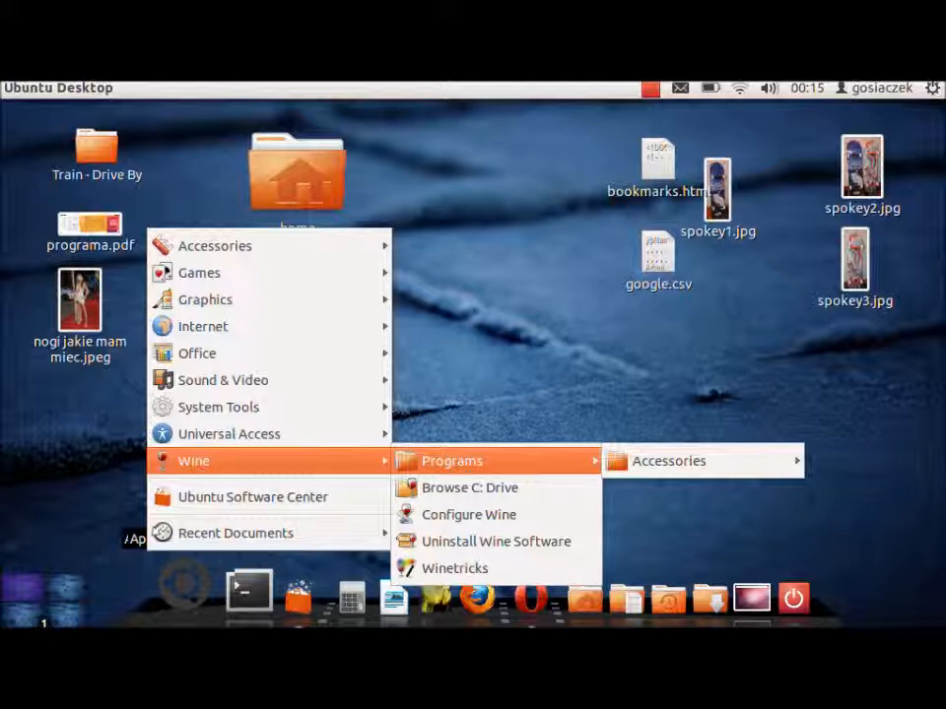
mouse_move(469, 489)
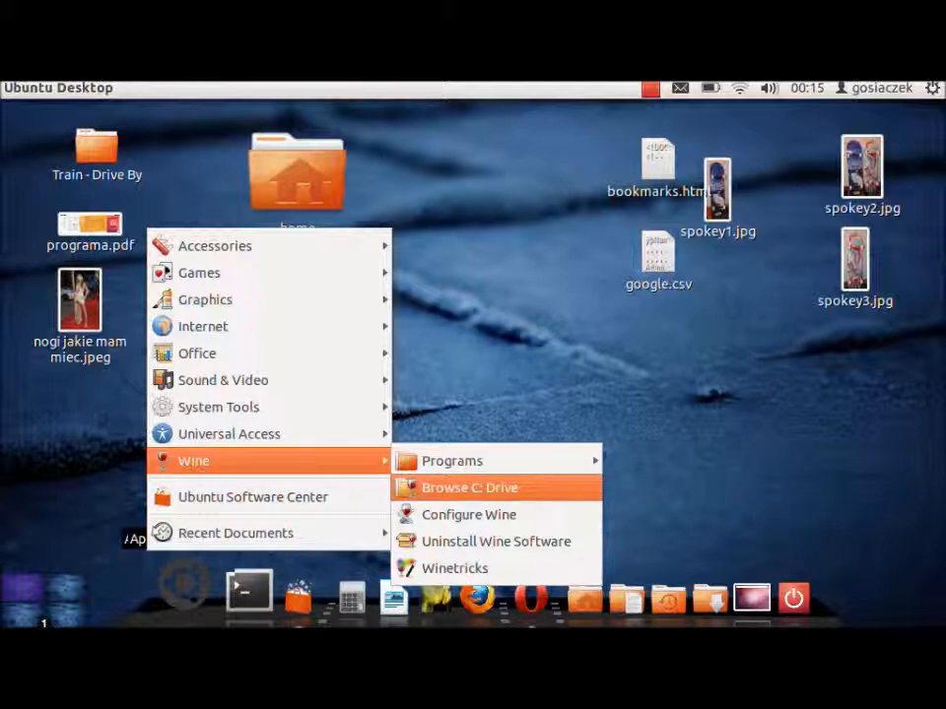
mouse_move(468, 489)
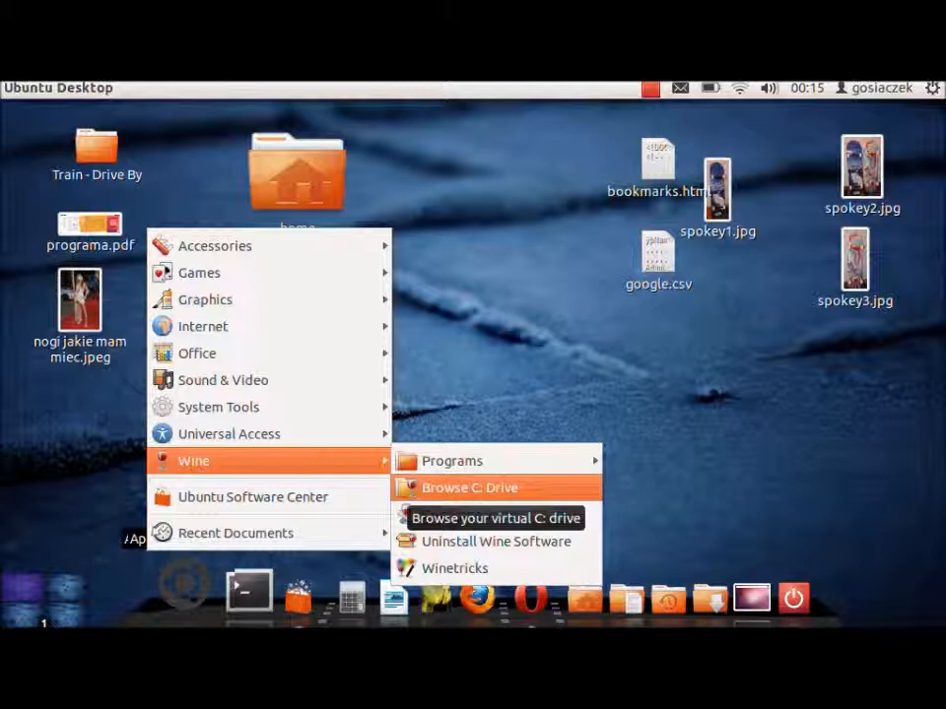
mouse_move(451, 461)
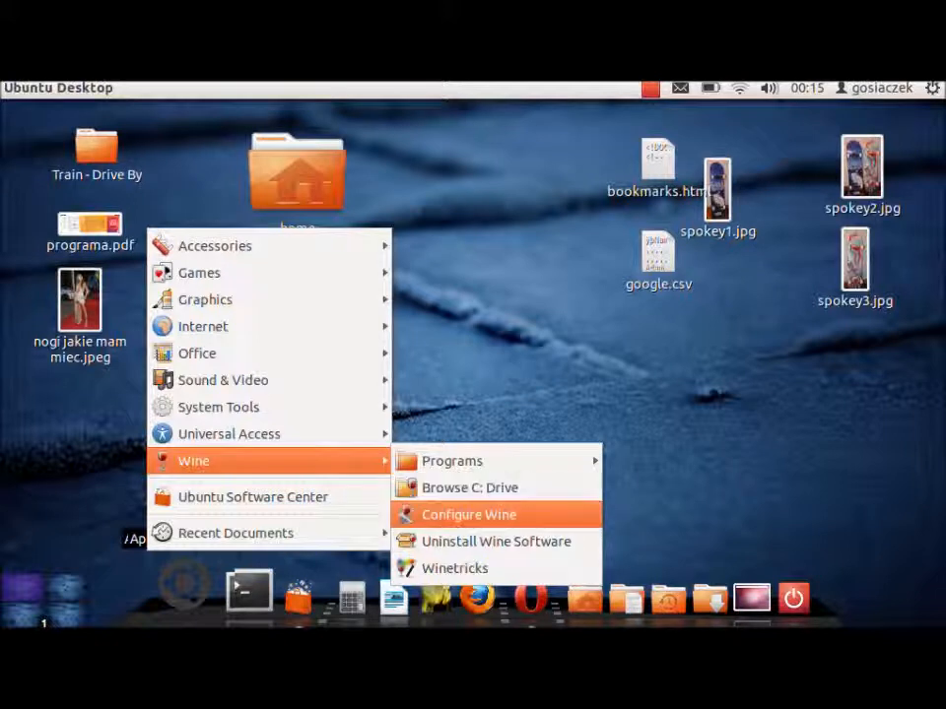
mouse_move(455, 567)
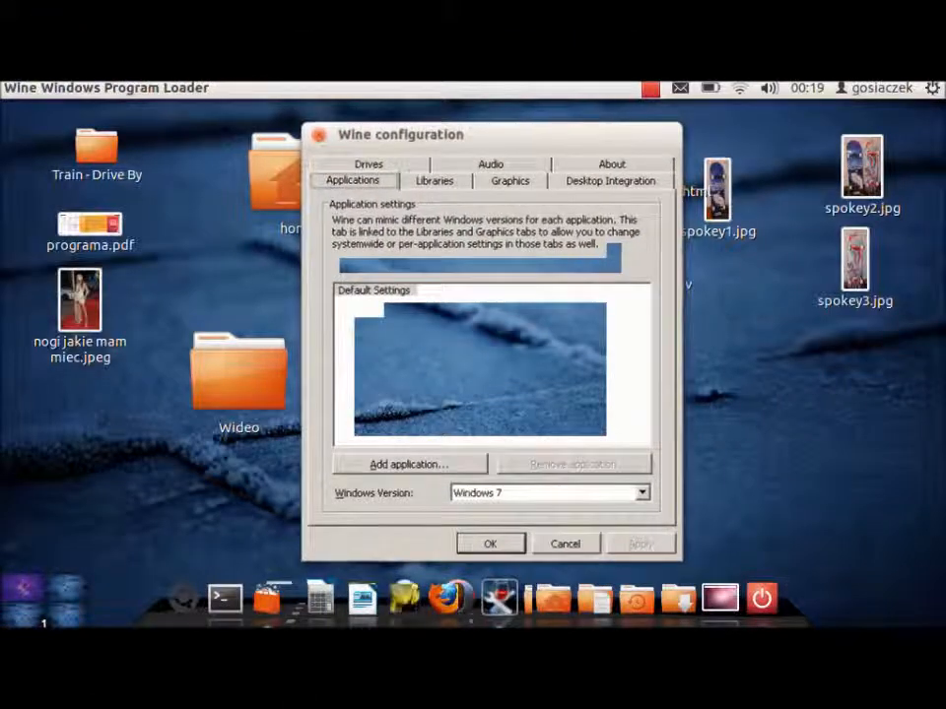
Review the drive mappings, selecting the Z: and H: drives, and glance at the Libraries and Applications settings.
click(368, 164)
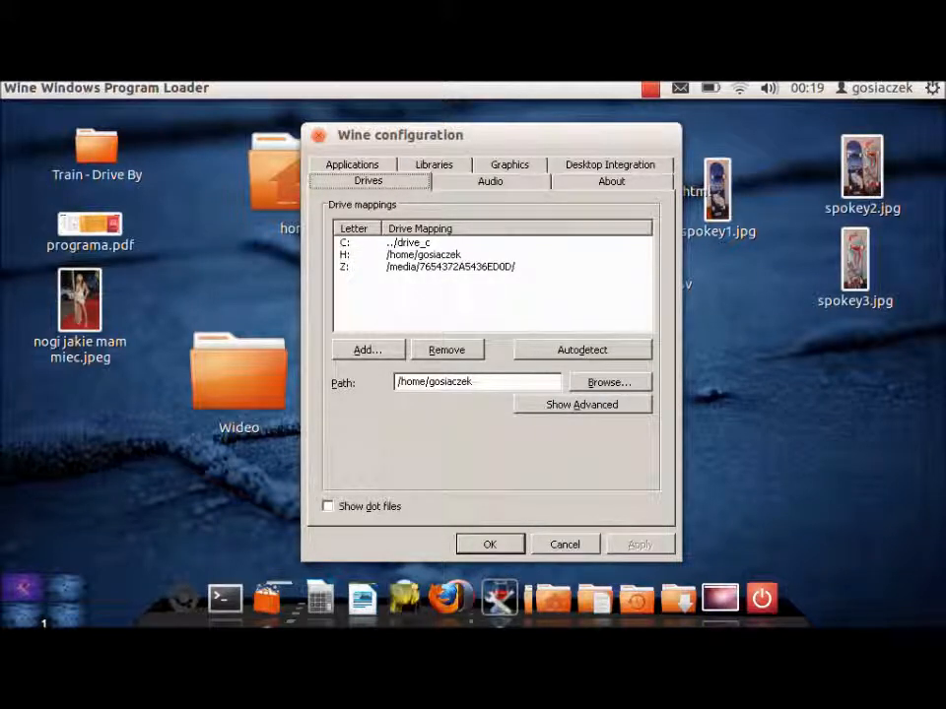
click(350, 166)
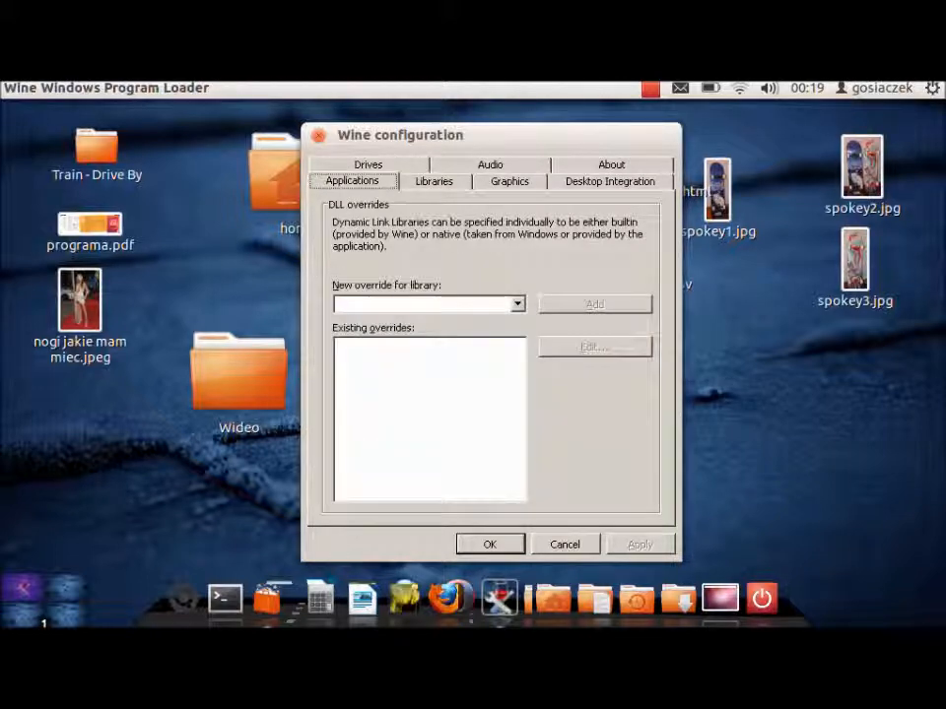
click(509, 181)
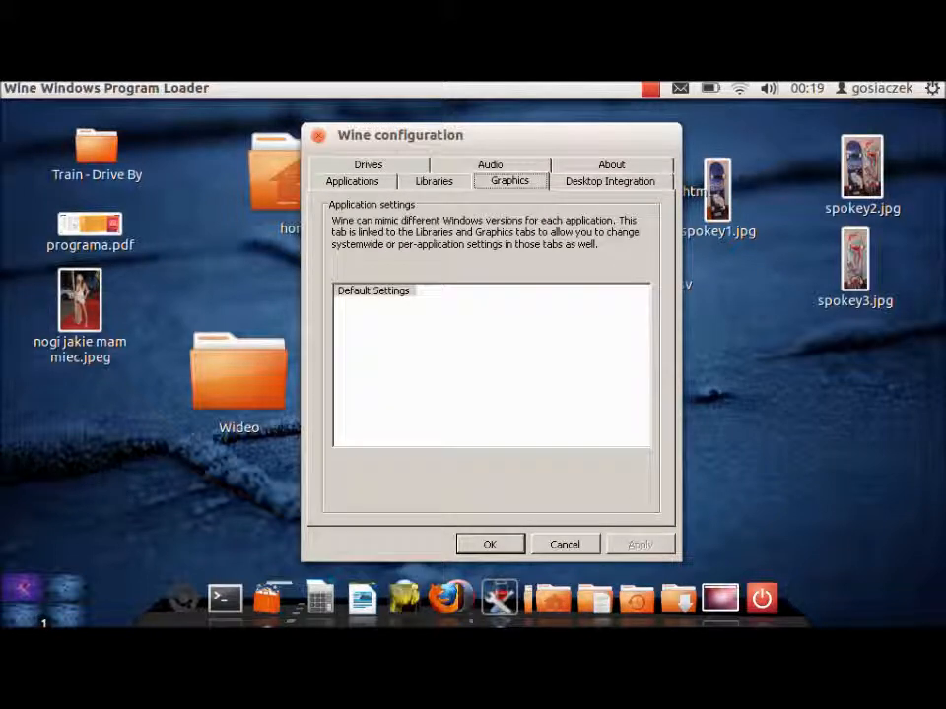
click(367, 166)
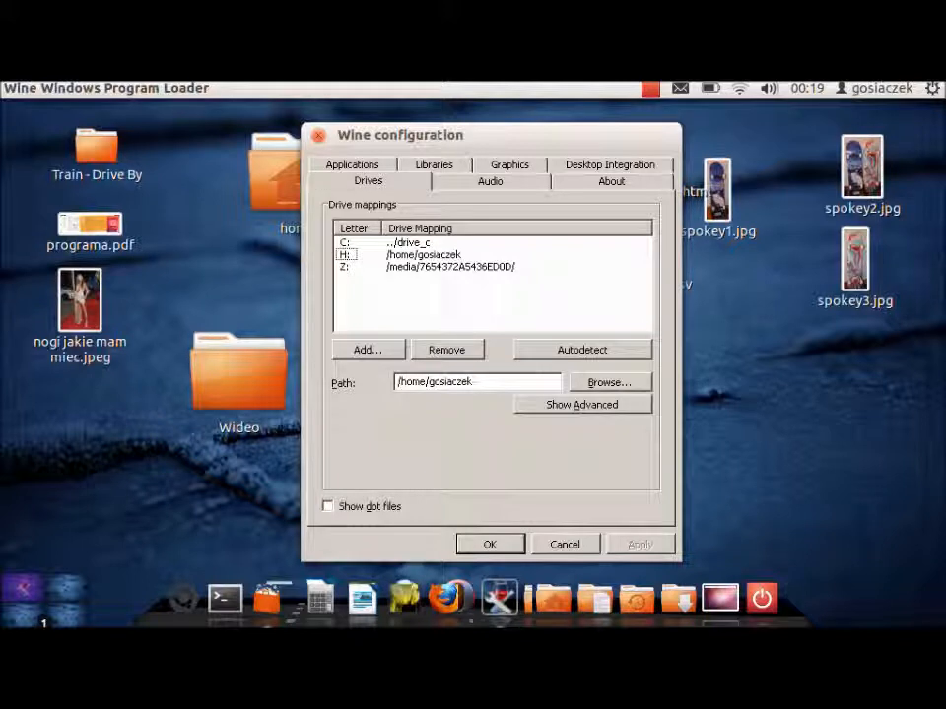
click(345, 254)
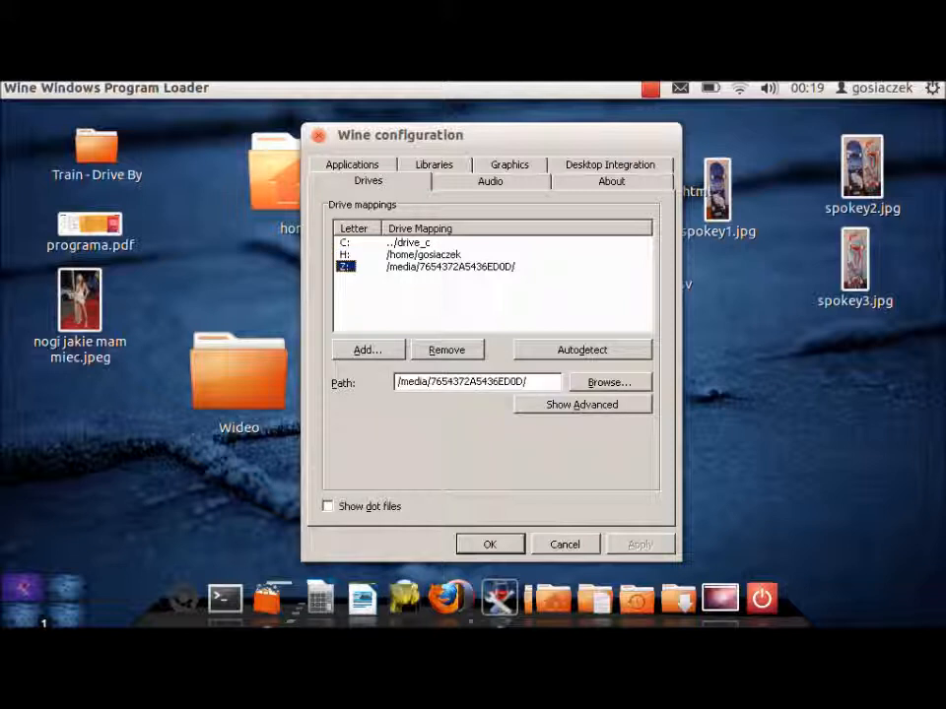
click(344, 254)
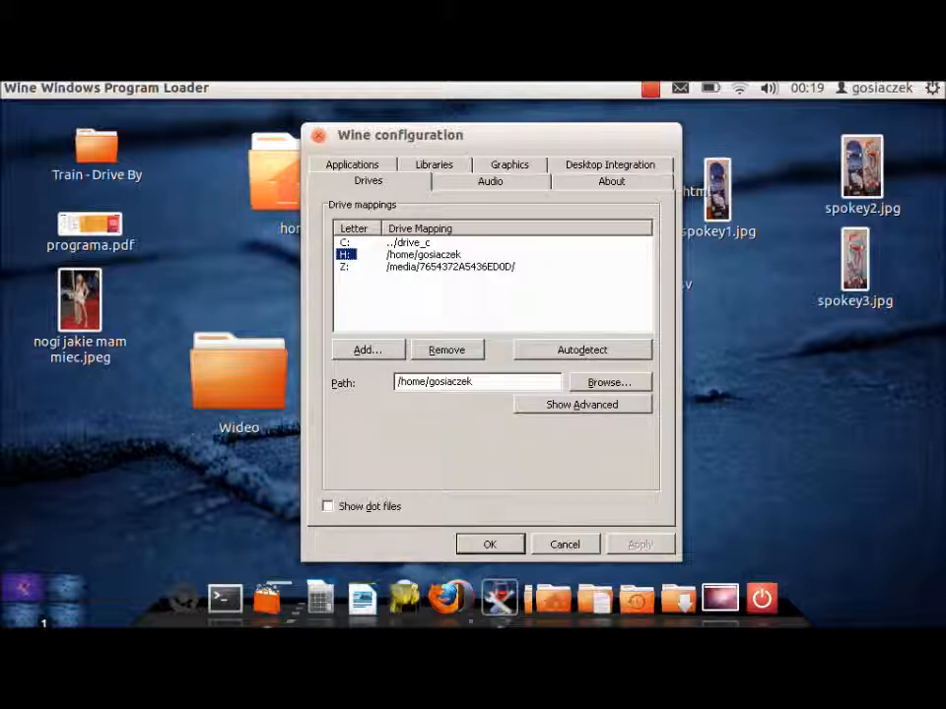
click(345, 243)
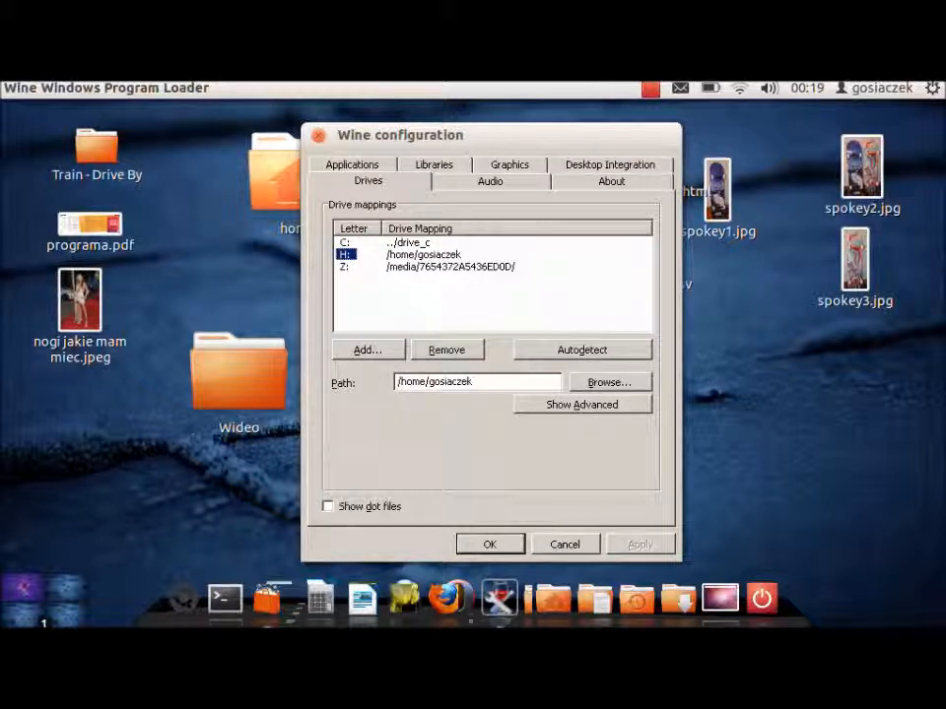
Review the audio and graphics settings, then keep Windows 7 as the version and close Wine configuration with OK.
click(489, 181)
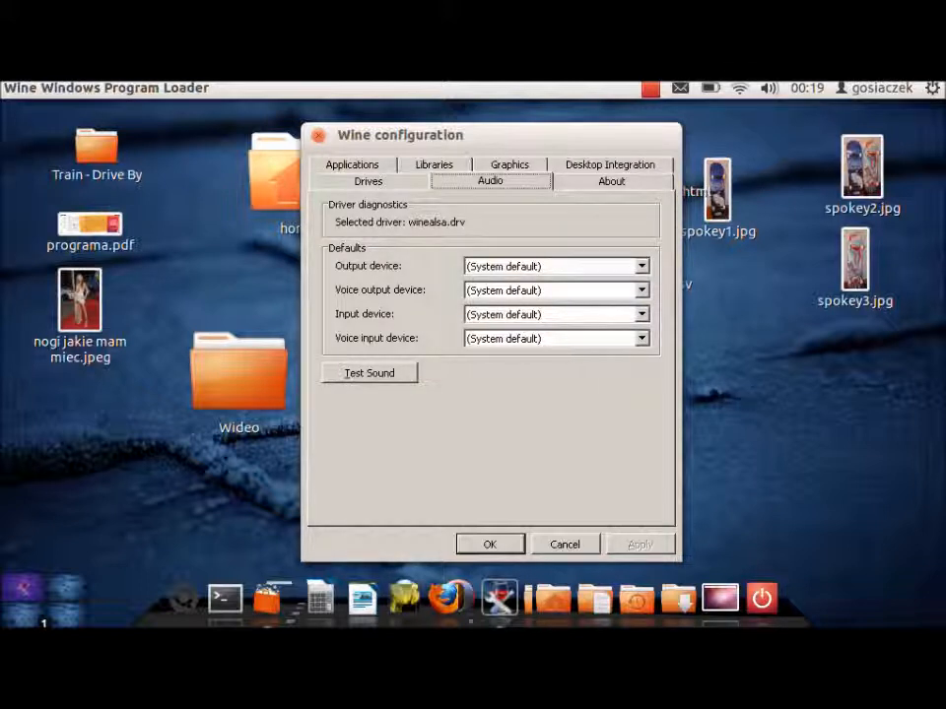
click(508, 181)
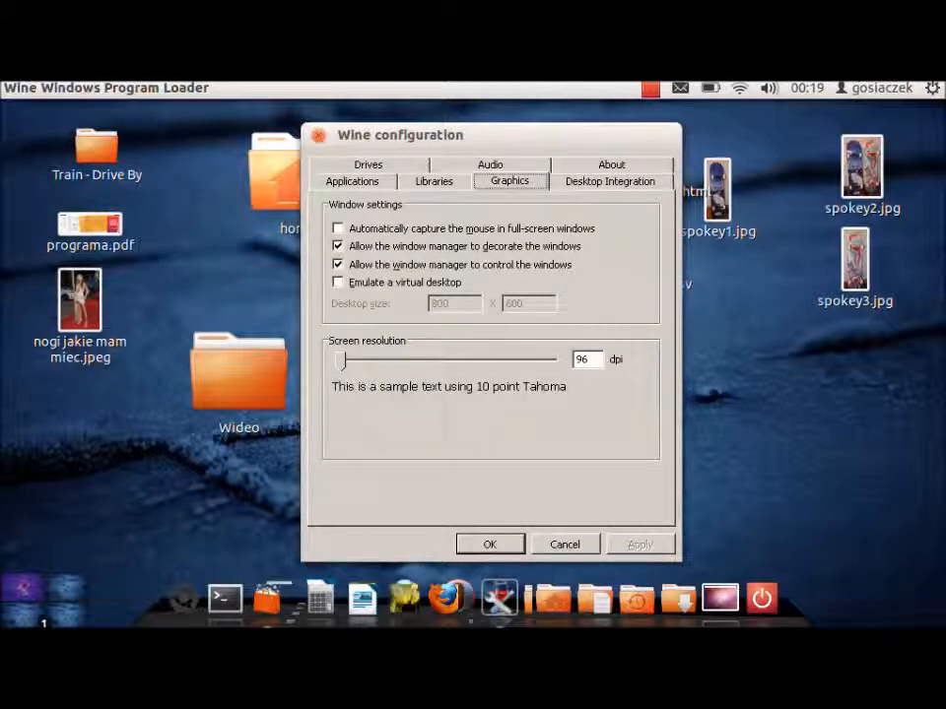
click(351, 181)
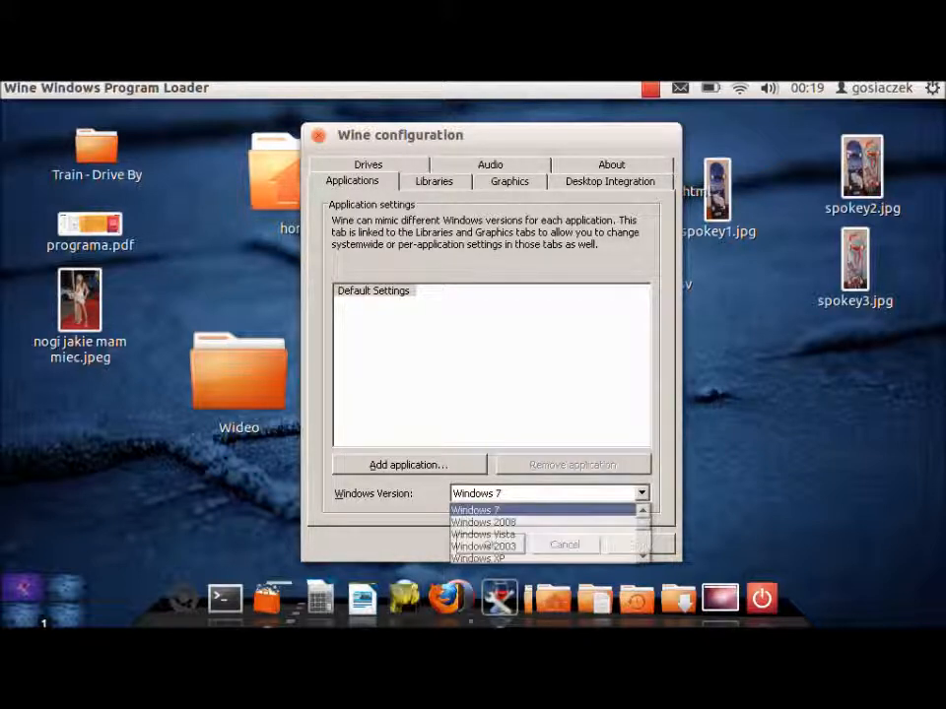
mouse_move(483, 546)
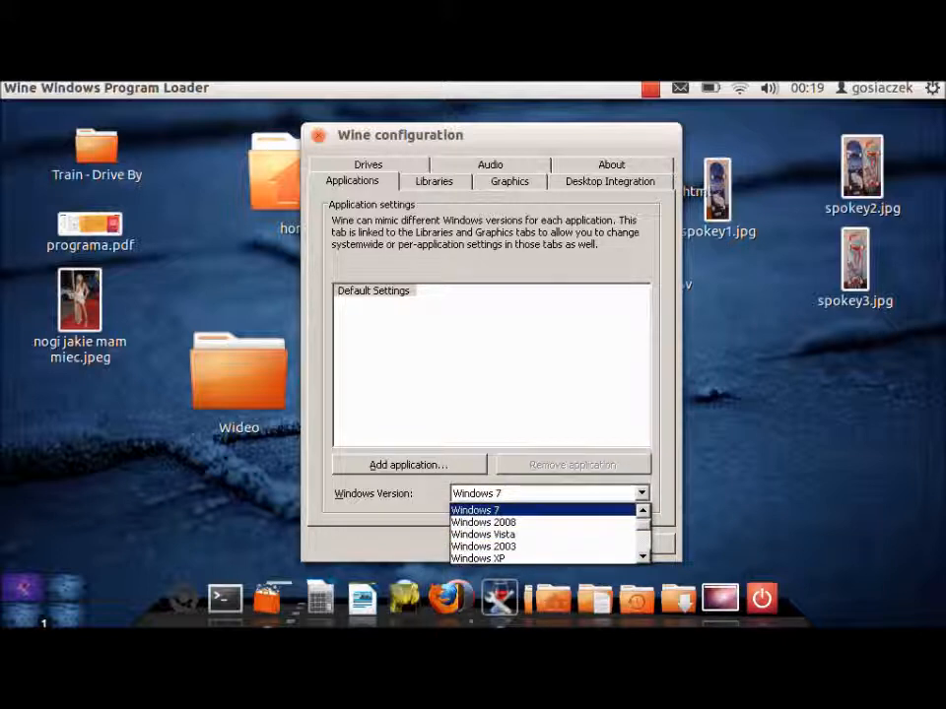
click(477, 509)
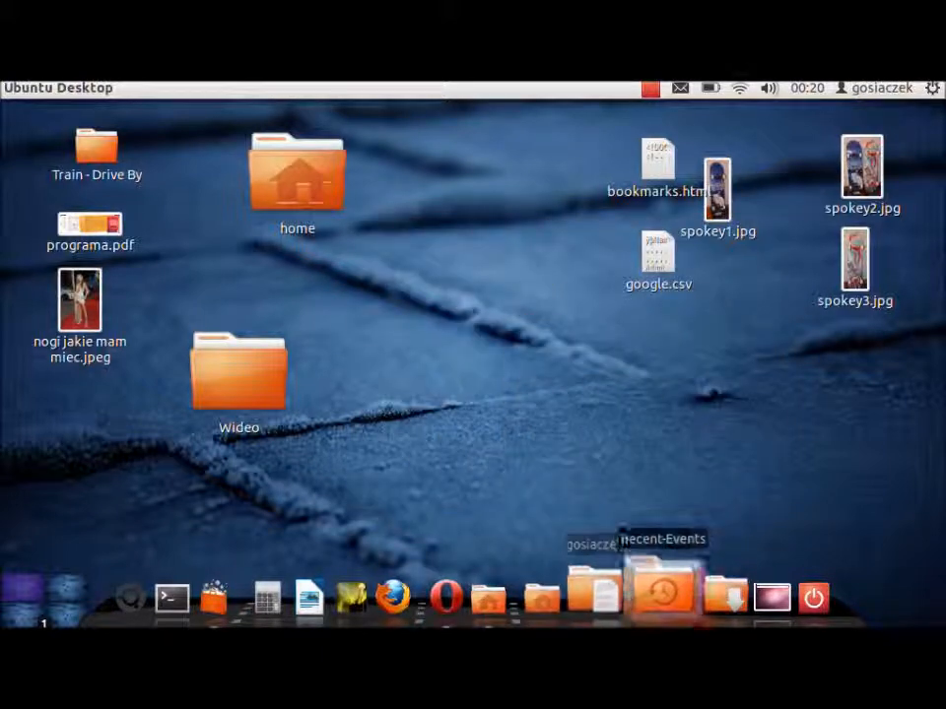
Browse from the Home folder to 44 GB Filesystem > Program Files and open the CCleaner folder.
click(514, 591)
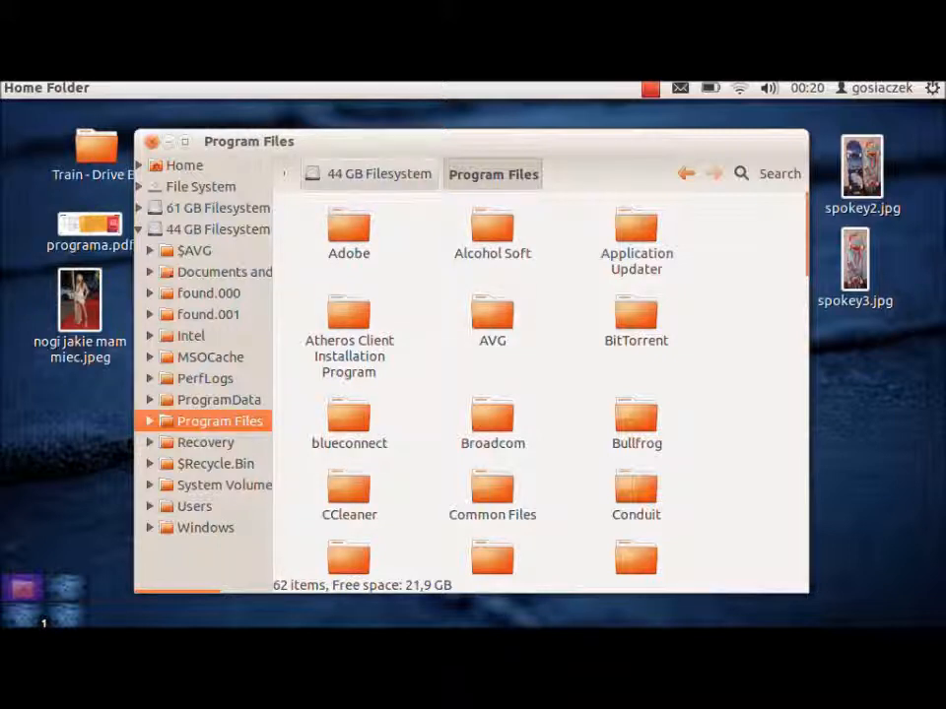
click(492, 228)
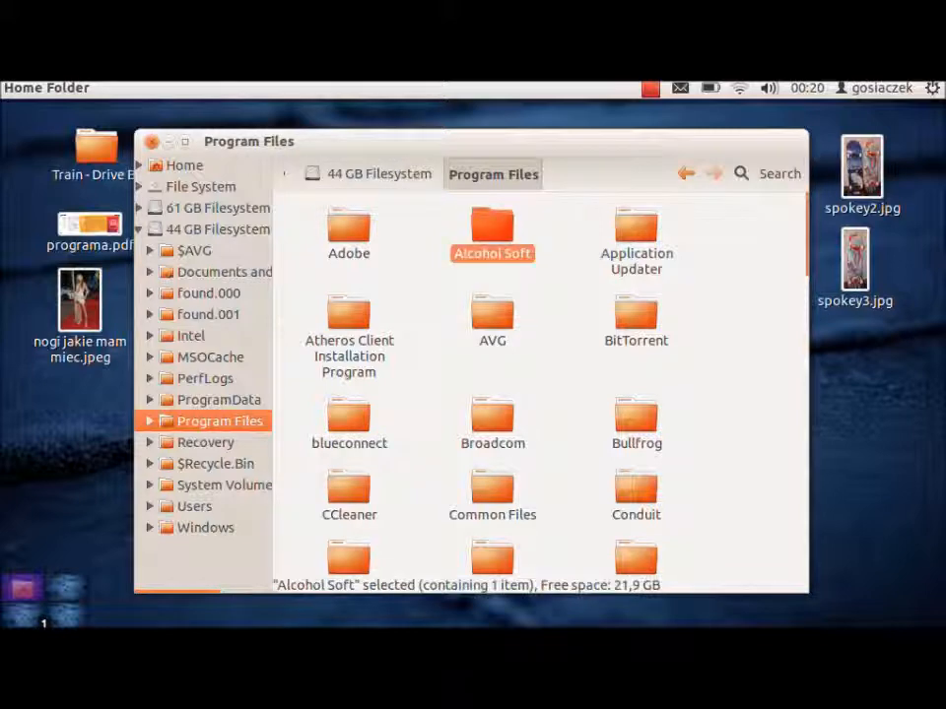
click(348, 418)
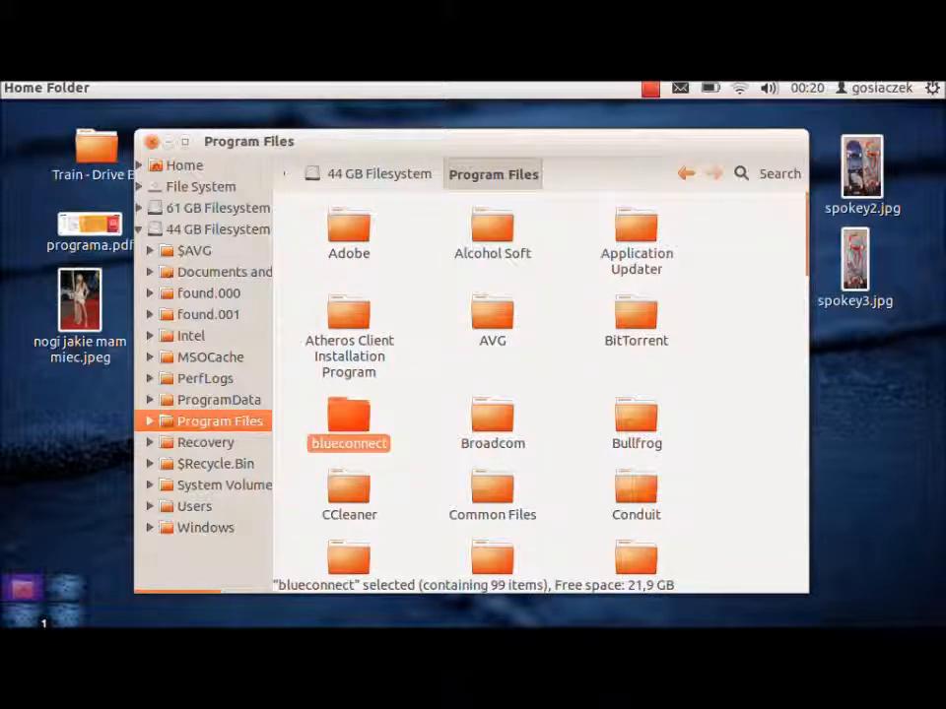
click(492, 418)
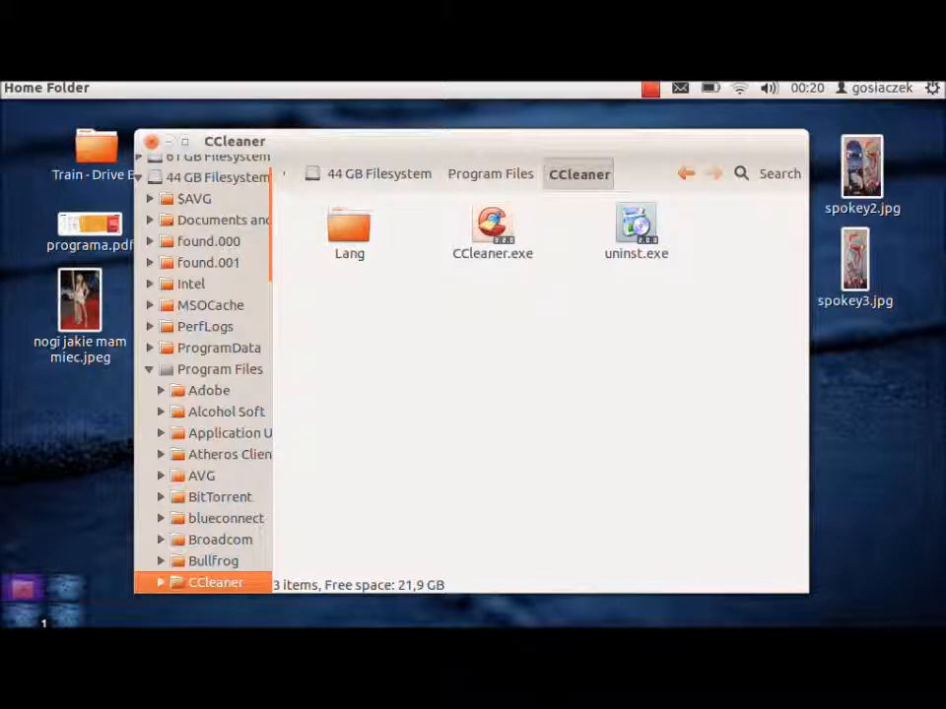
click(492, 232)
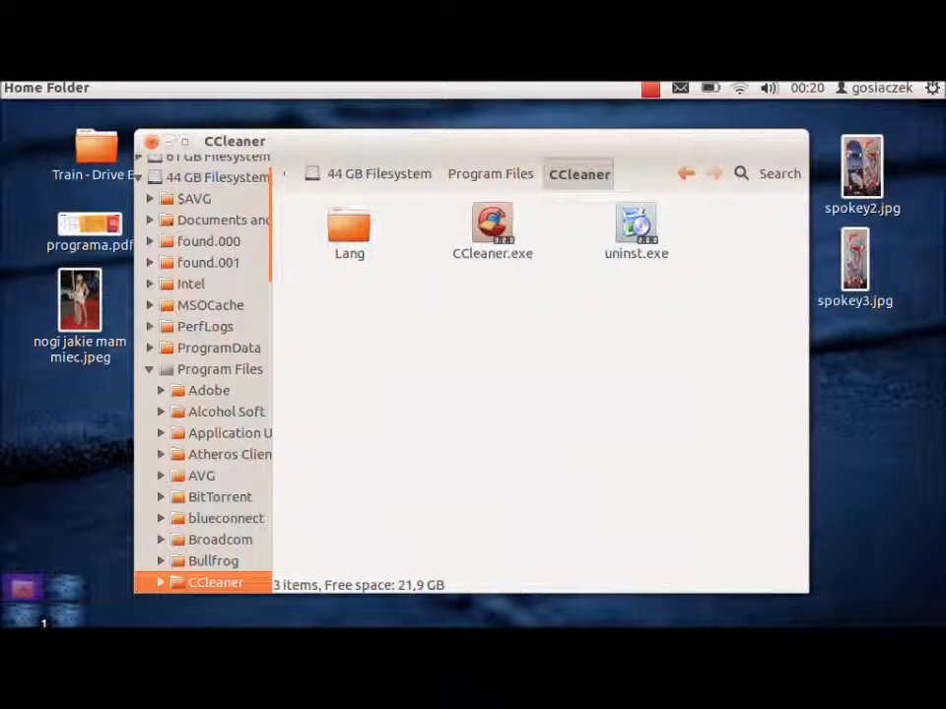
Bring up the open-with actions for CCleaner.exe to run it with Wine Windows Program Loader.
click(492, 232)
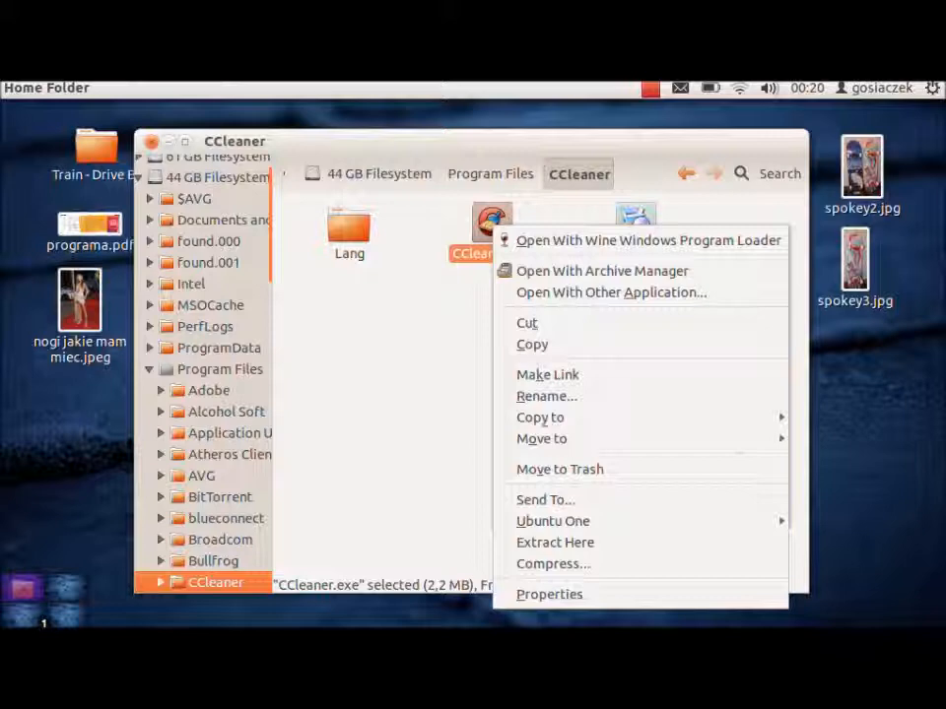
mouse_move(647, 240)
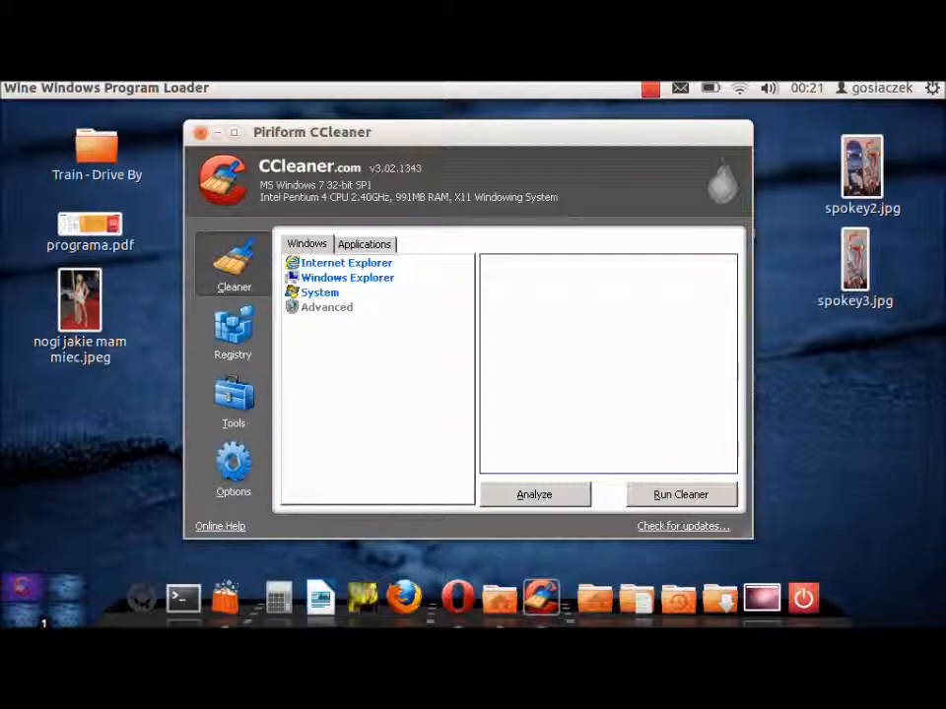
Run CCleaner's Analyze, reporting 11,1 MB to remove, then close CCleaner.
click(534, 493)
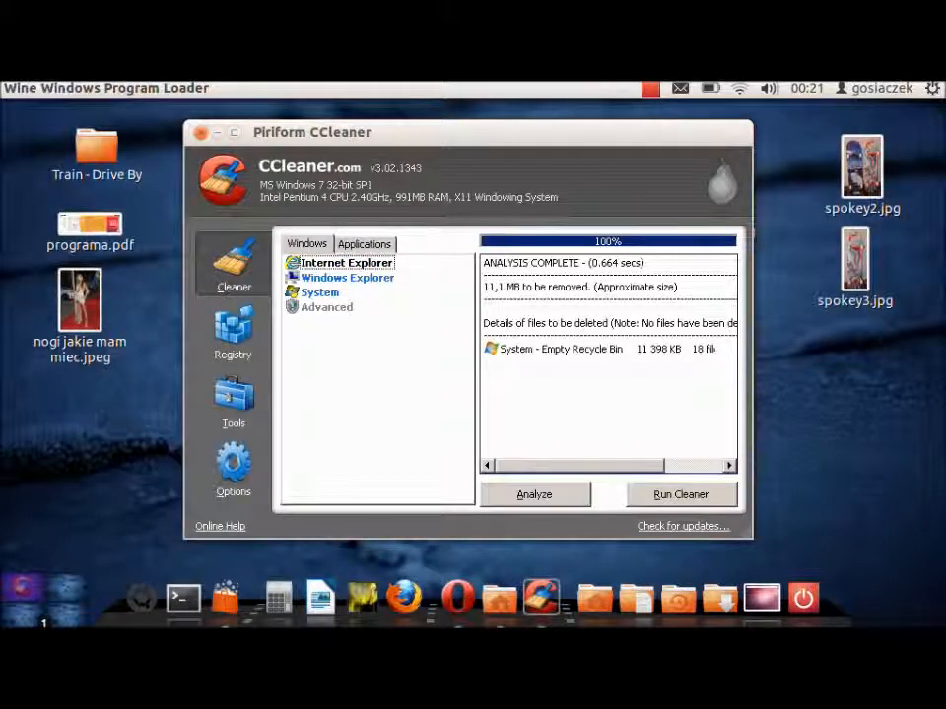
click(327, 307)
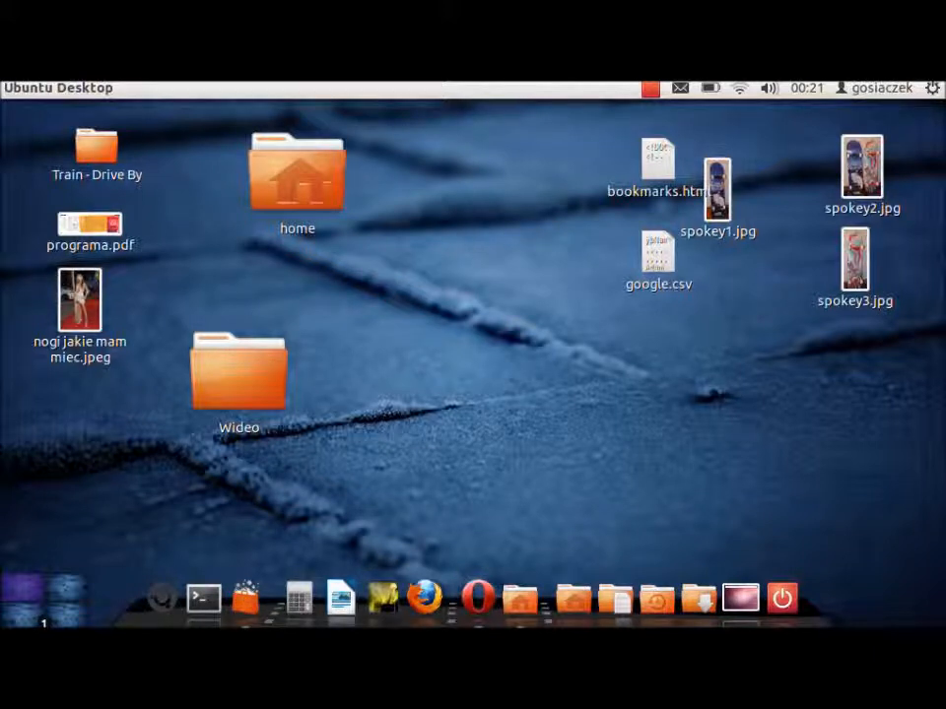
mouse_move(478, 595)
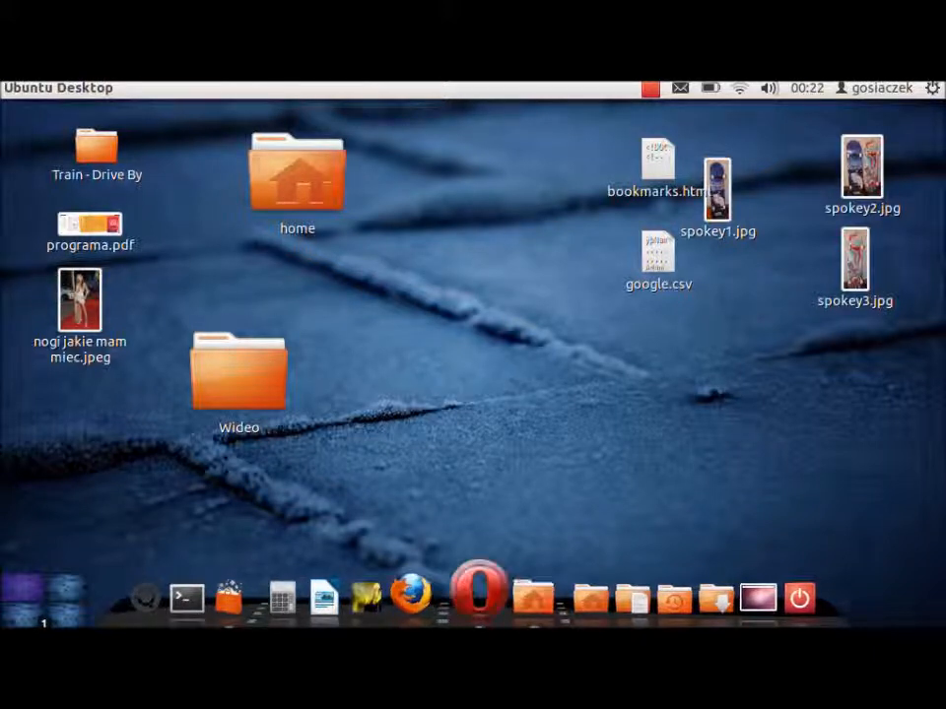
Launch Opera on the WineHQ homepage and go to the AppDB application database.
click(481, 591)
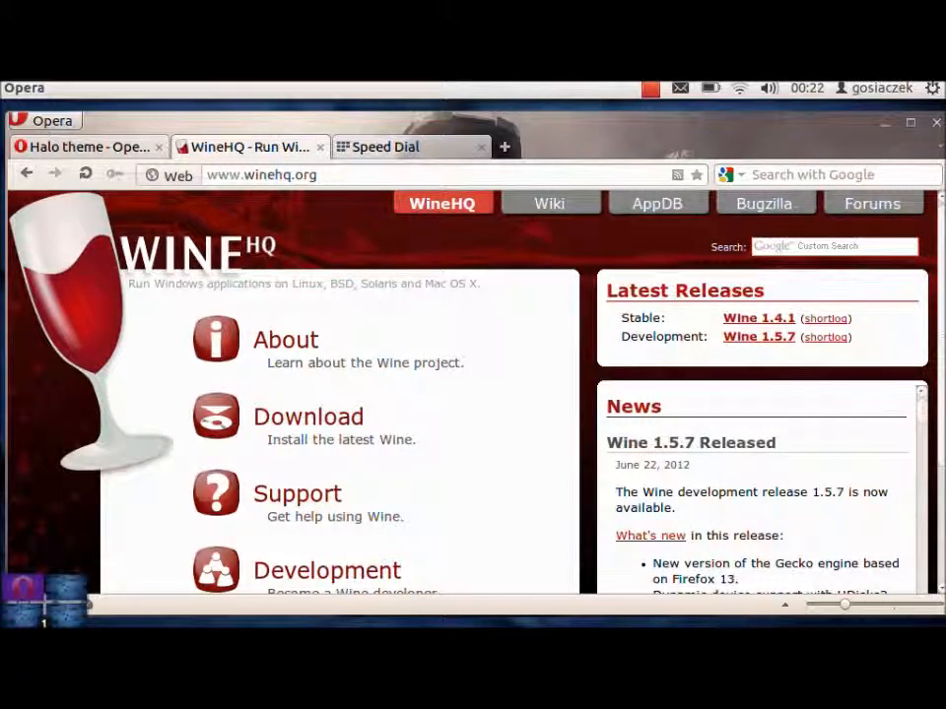
click(84, 173)
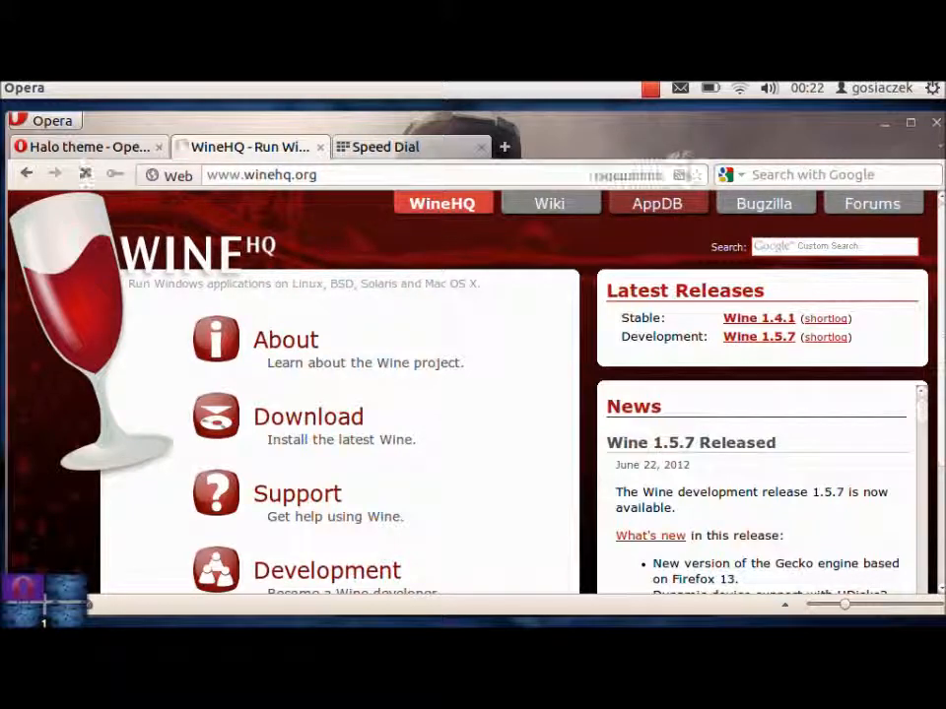
click(656, 203)
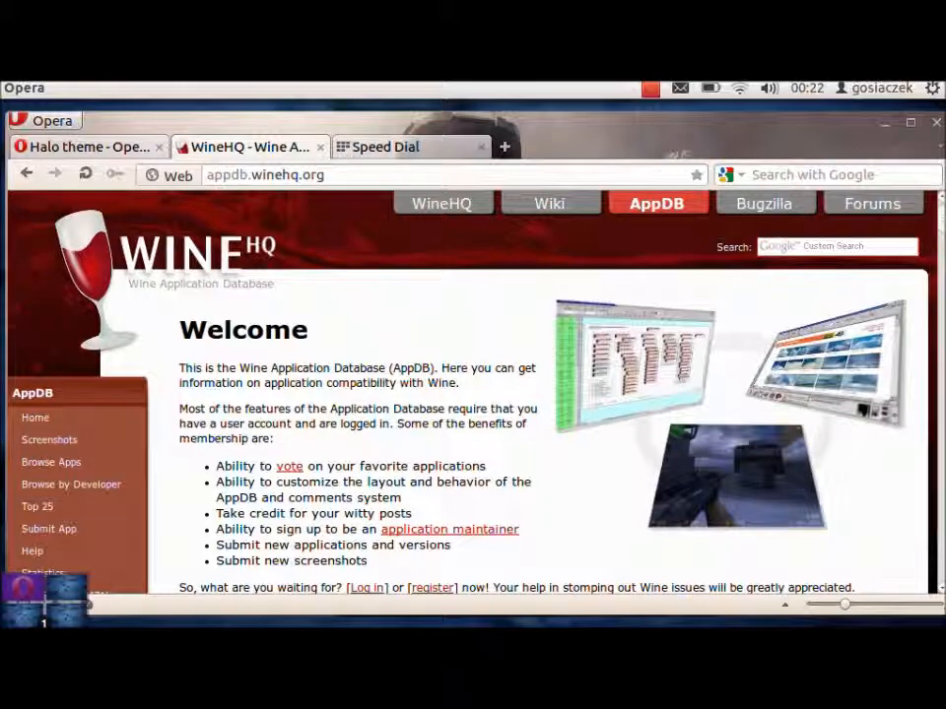
Scroll through the AppDB welcome page's Top-10 Platinum and Silver lists.
scroll(down, 3)
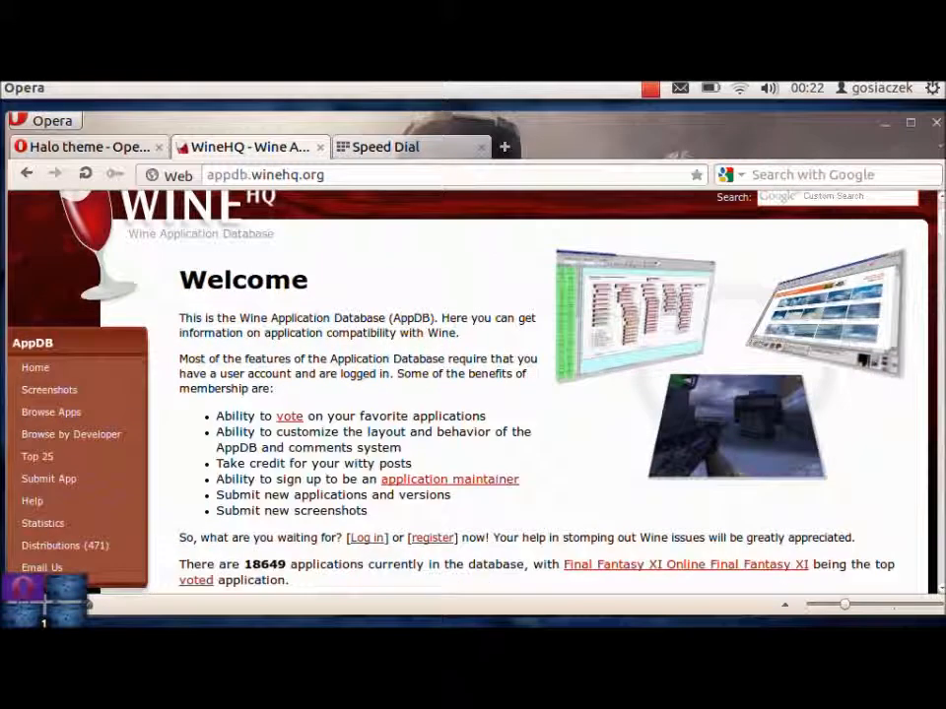
scroll(down, 3)
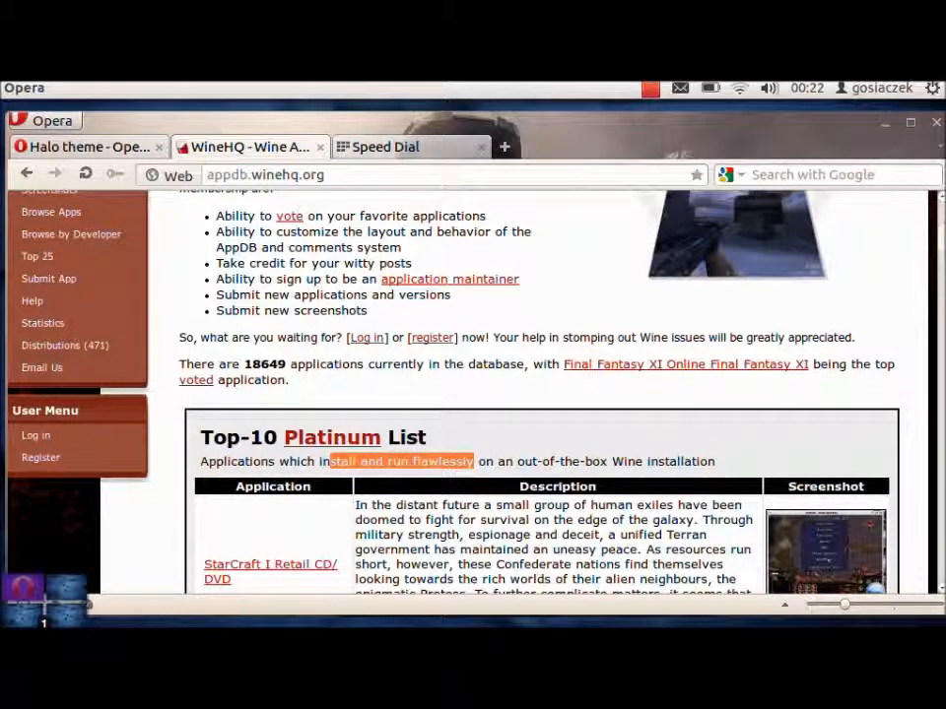
scroll(down, 3)
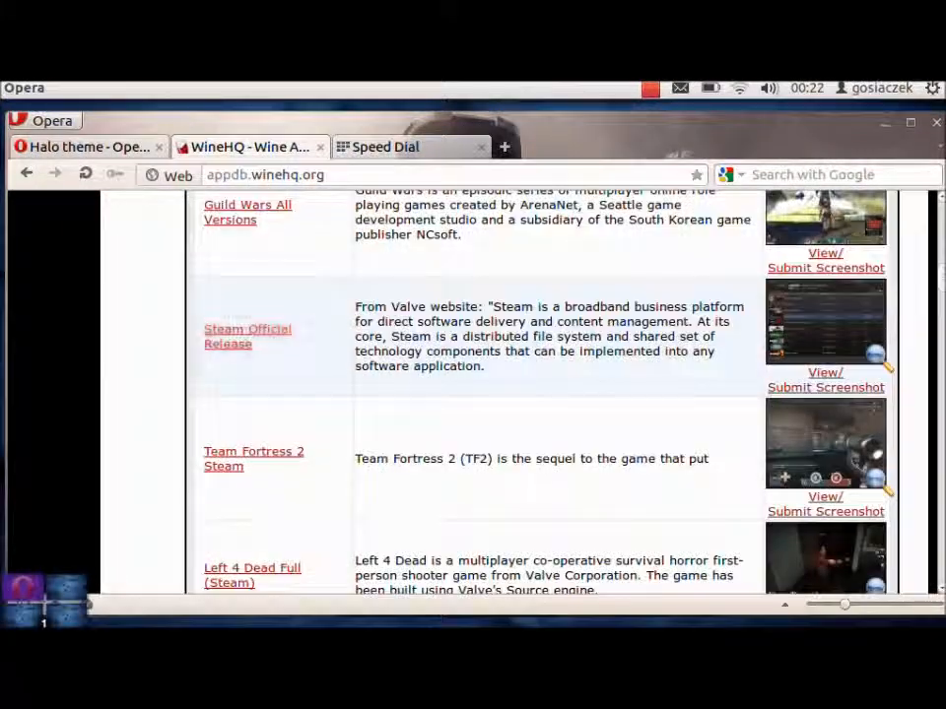
scroll(down, 3)
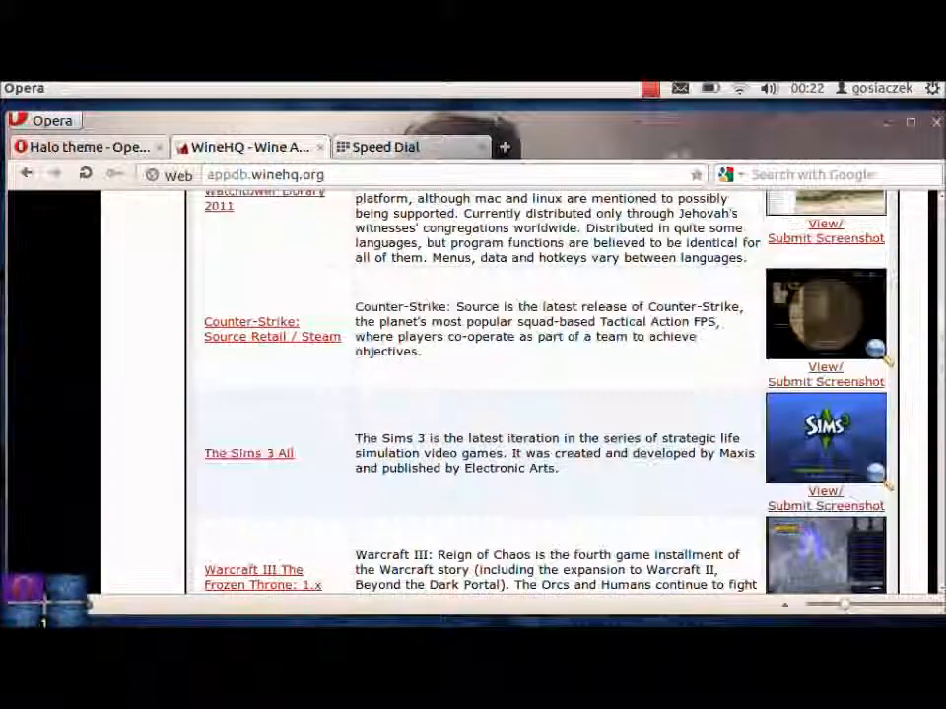
scroll(down, 3)
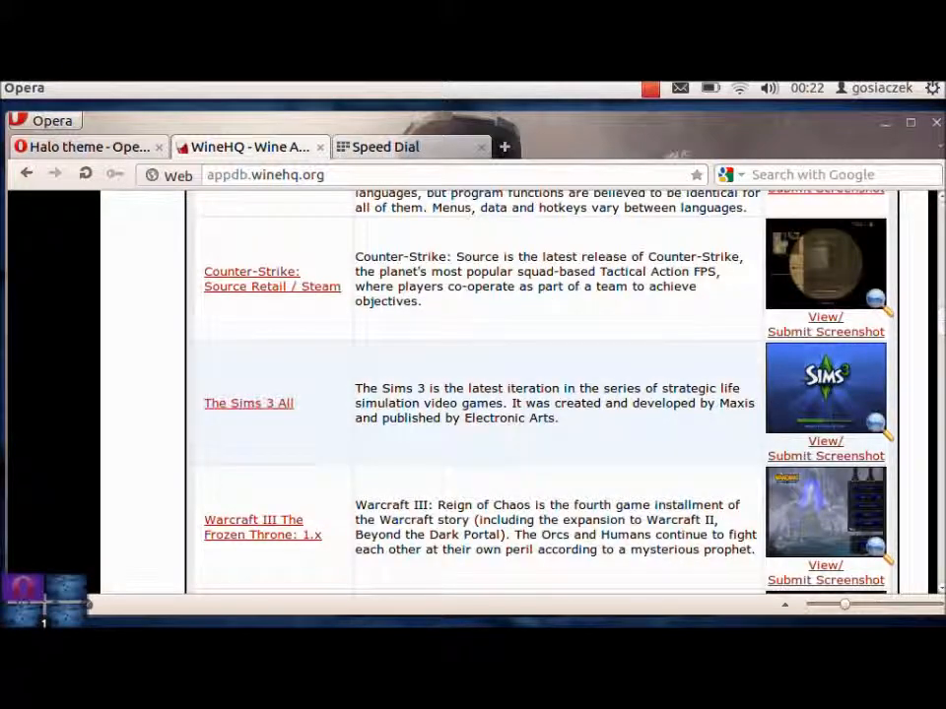
scroll(down, 3)
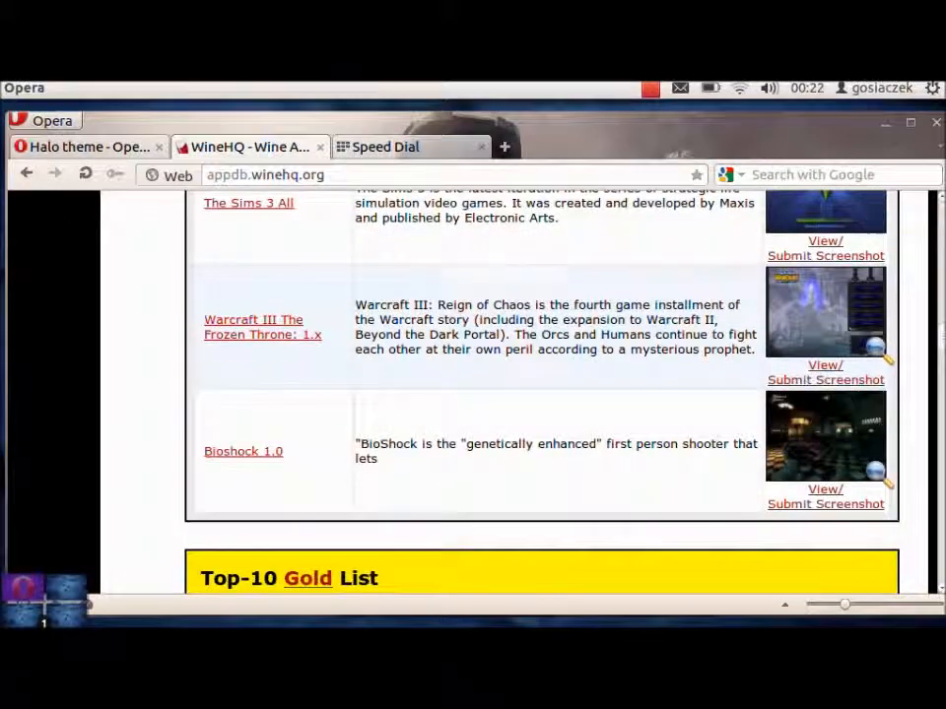
scroll(down, 3)
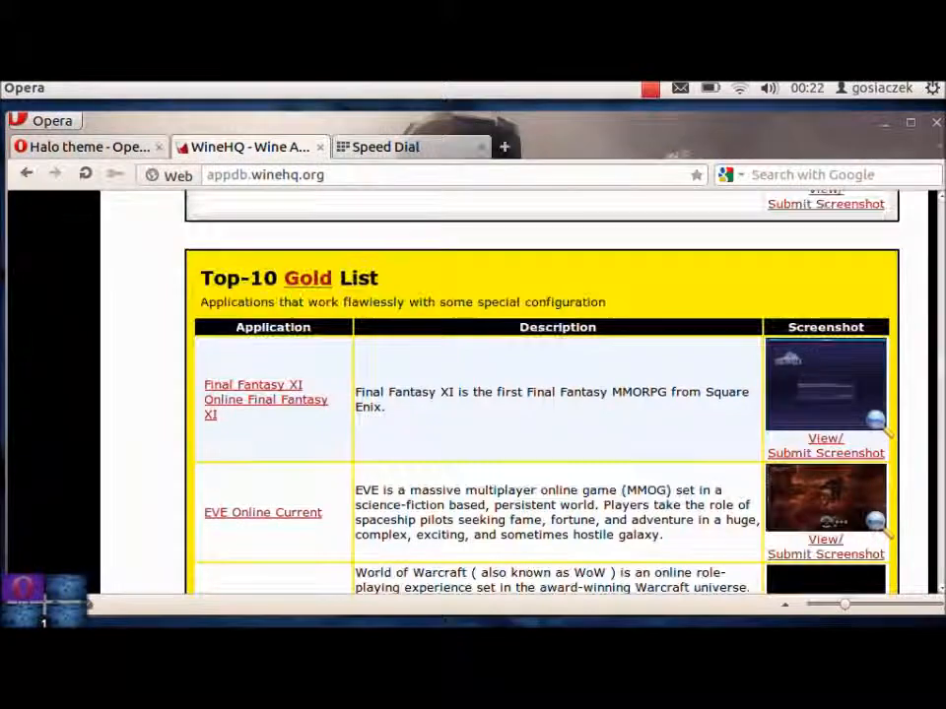
scroll(down, 3)
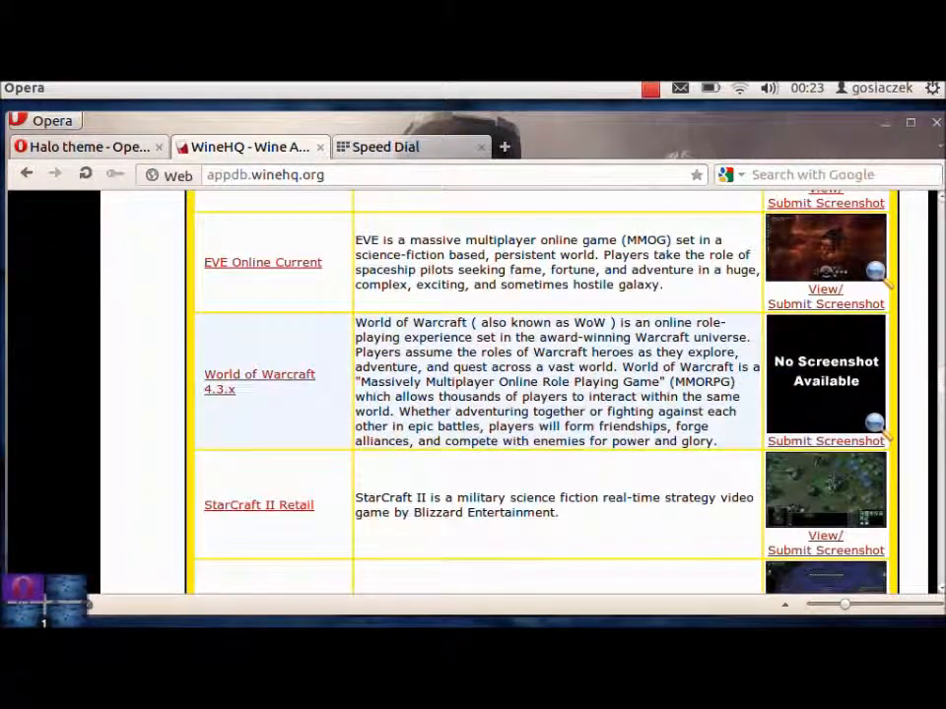
mouse_move(863, 516)
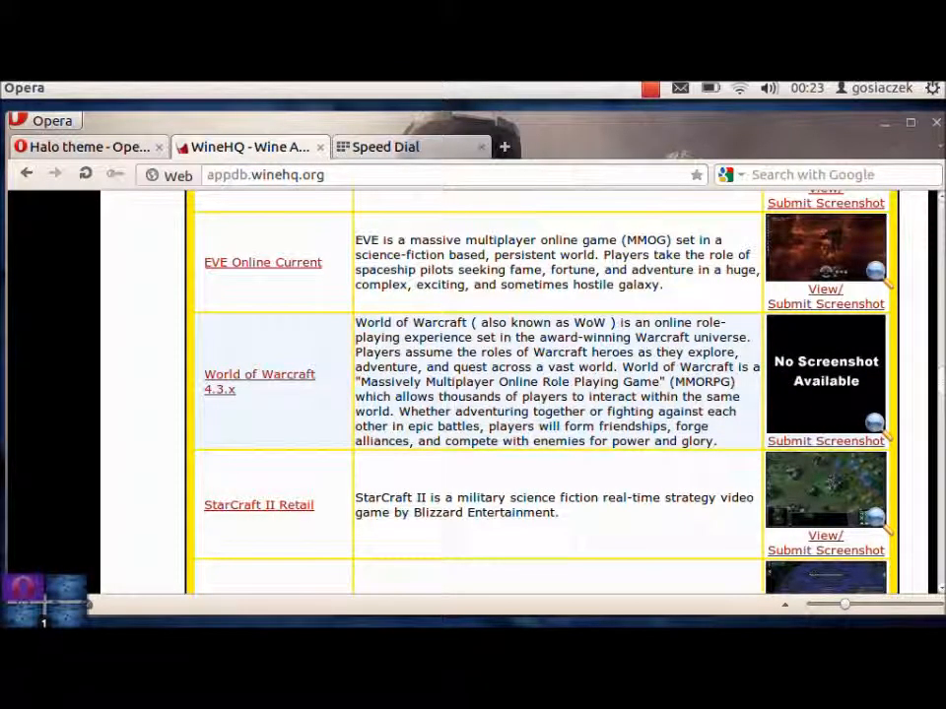
scroll(down, 3)
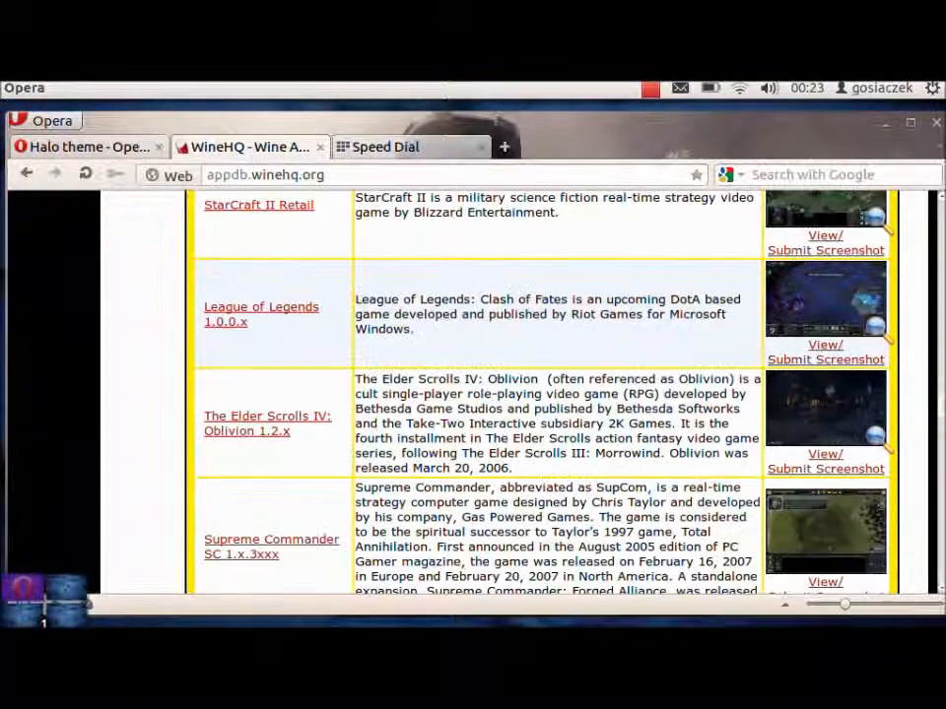
scroll(down, 3)
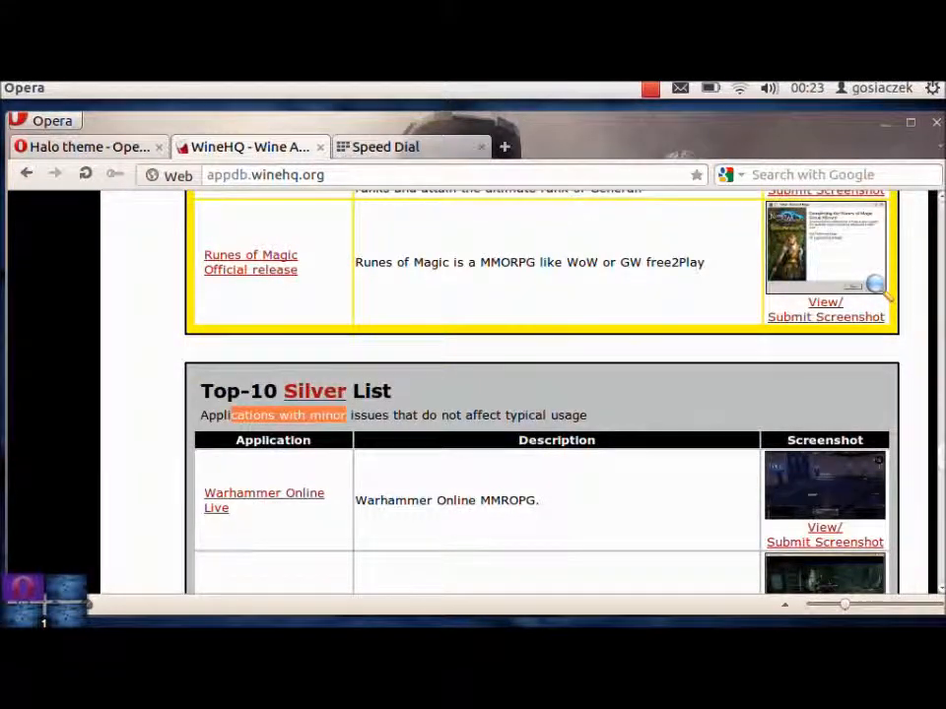
scroll(down, 3)
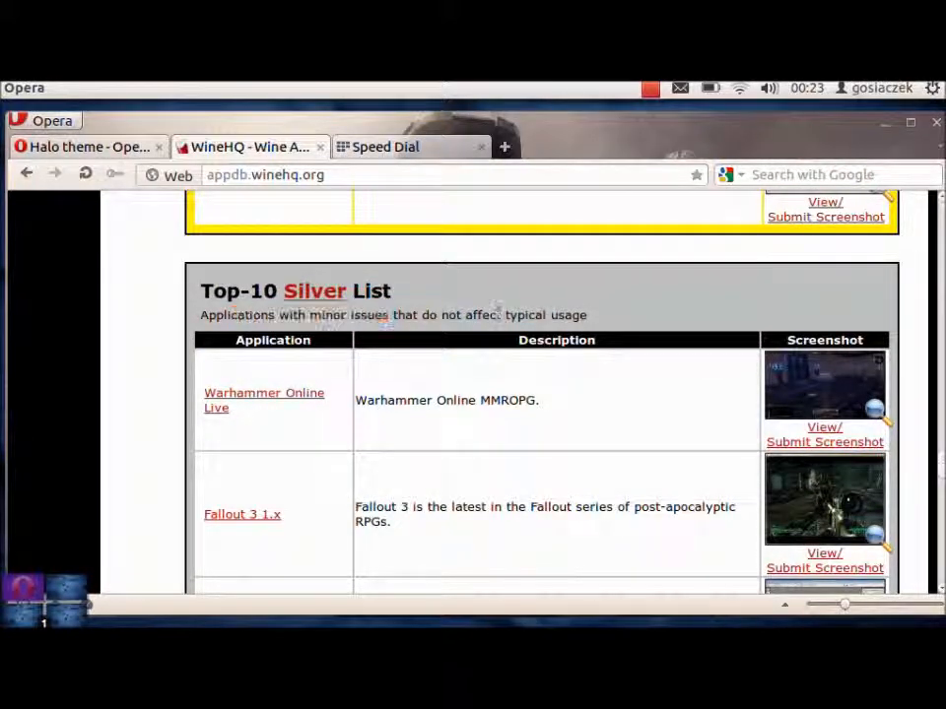
double_click(524, 315)
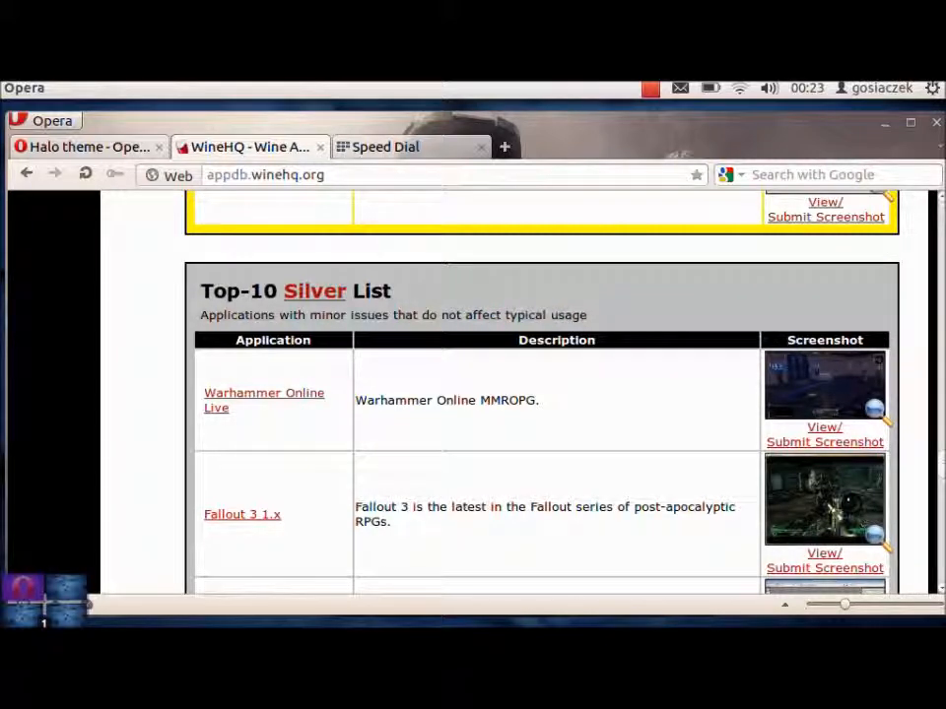
scroll(down, 3)
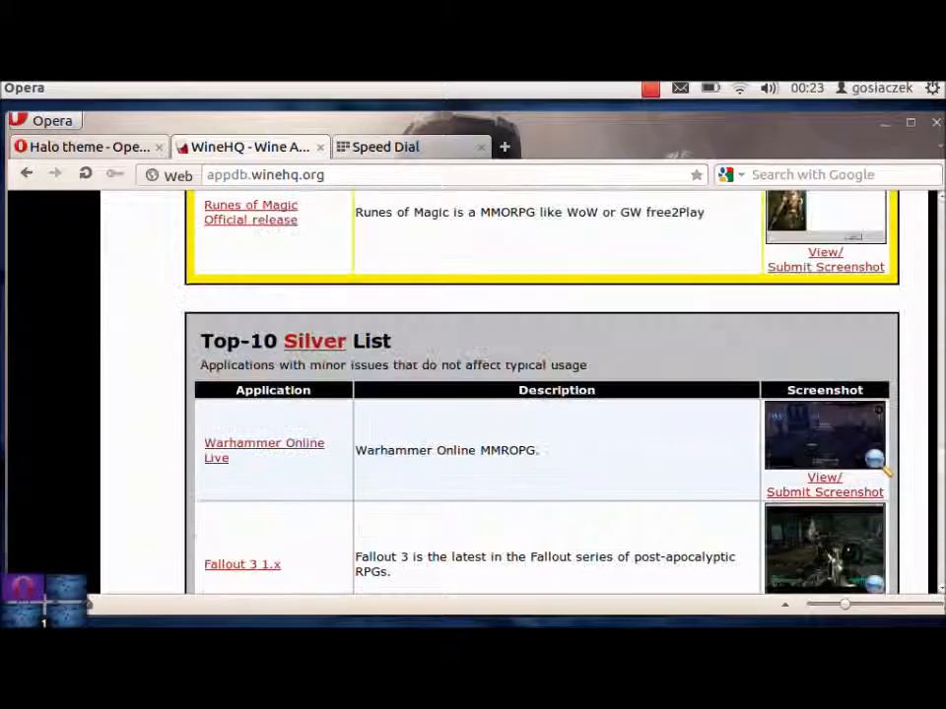
scroll(down, 3)
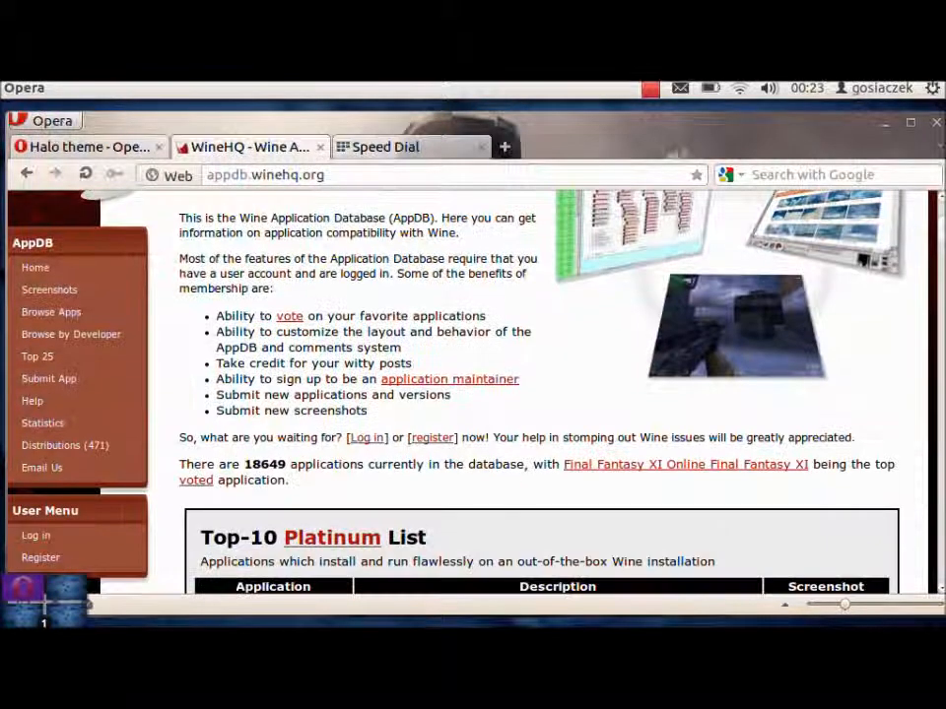
mouse_move(52, 312)
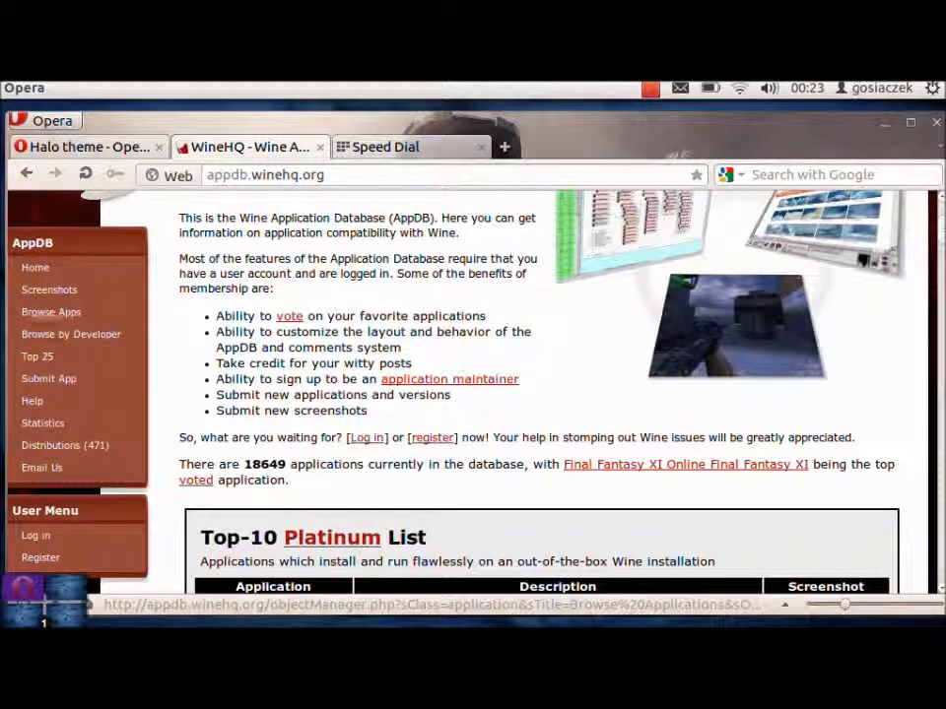
Filter the Browse Apps list to names containing 'call of duty', giving 9 matches.
click(51, 311)
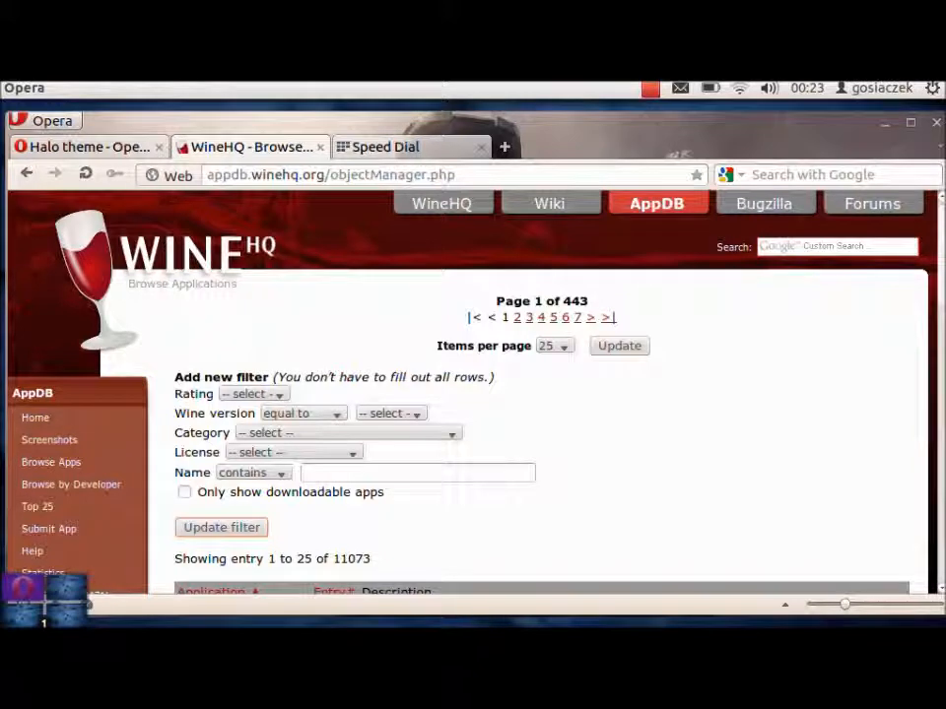
text(call of duty)
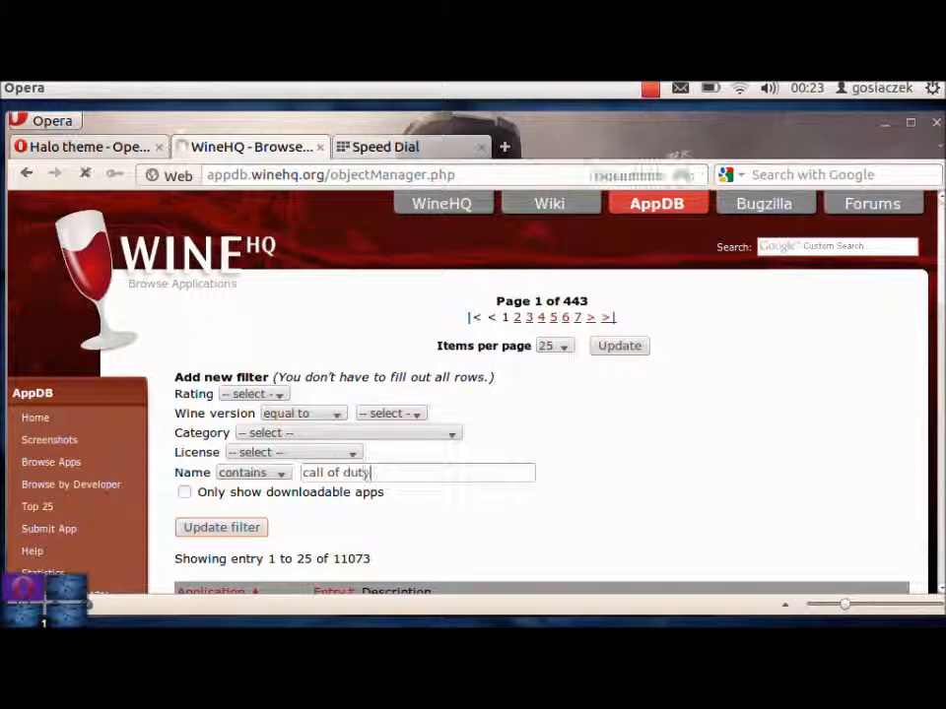
click(221, 528)
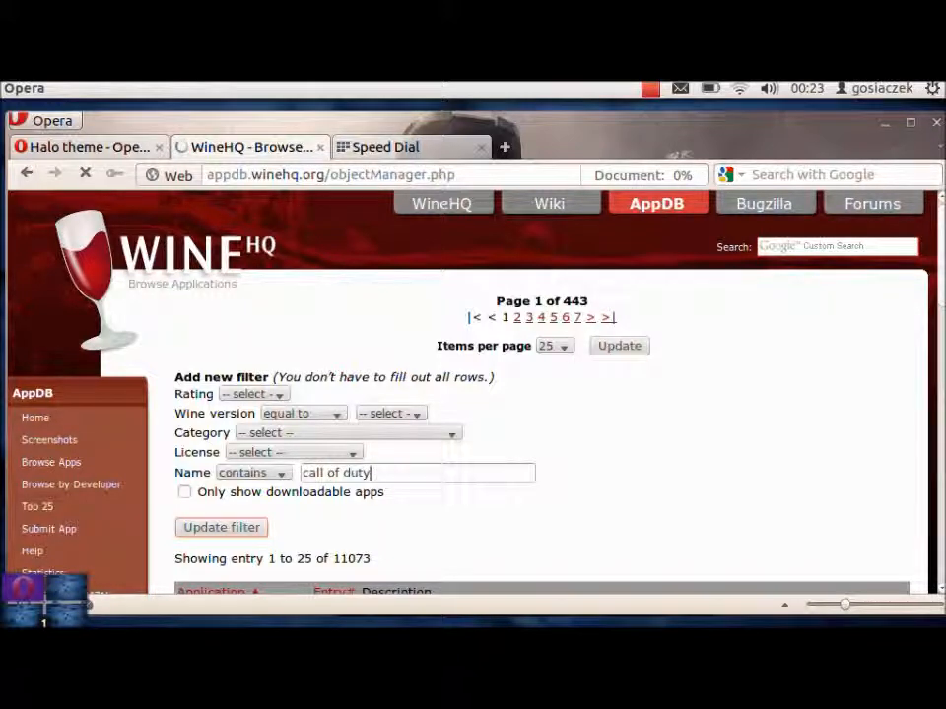
click(221, 528)
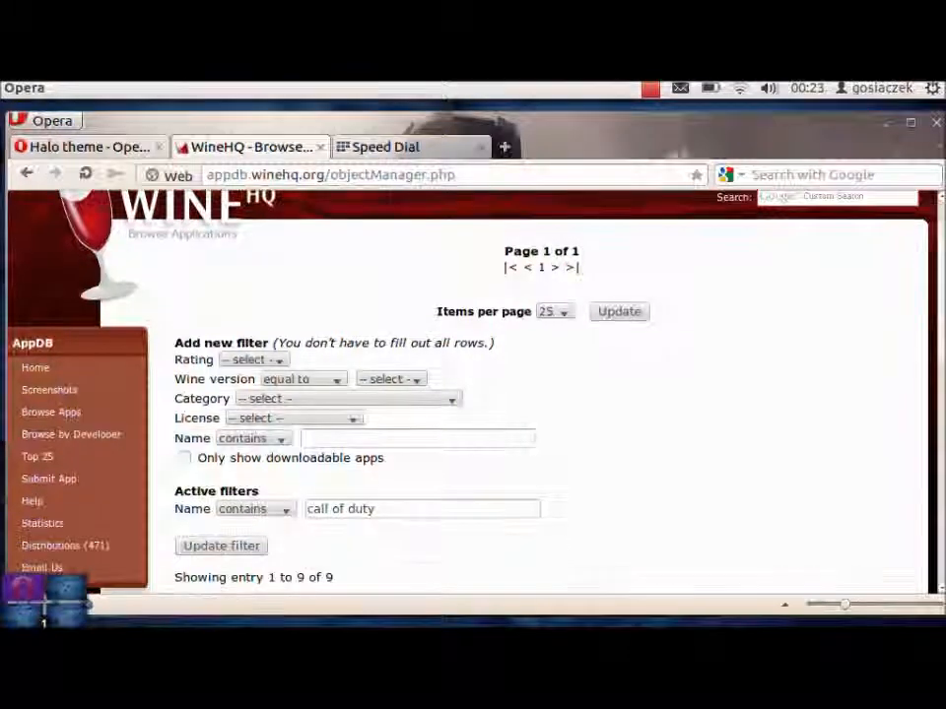
Scroll to the results and open the Call Of Duty: Modern Warfare 2 entry.
scroll(down, 3)
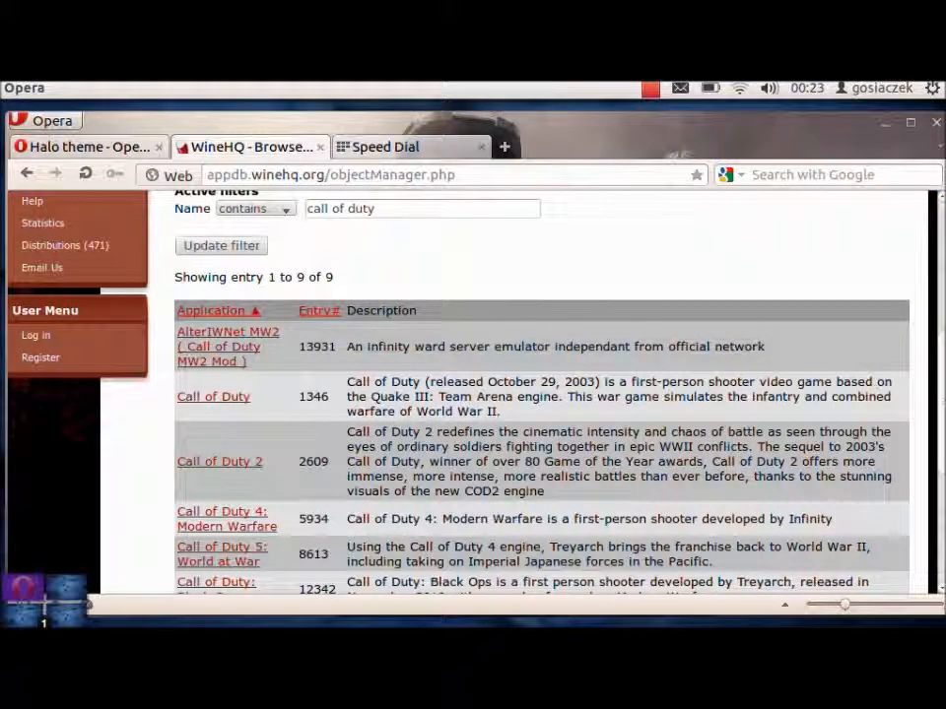
scroll(down, 3)
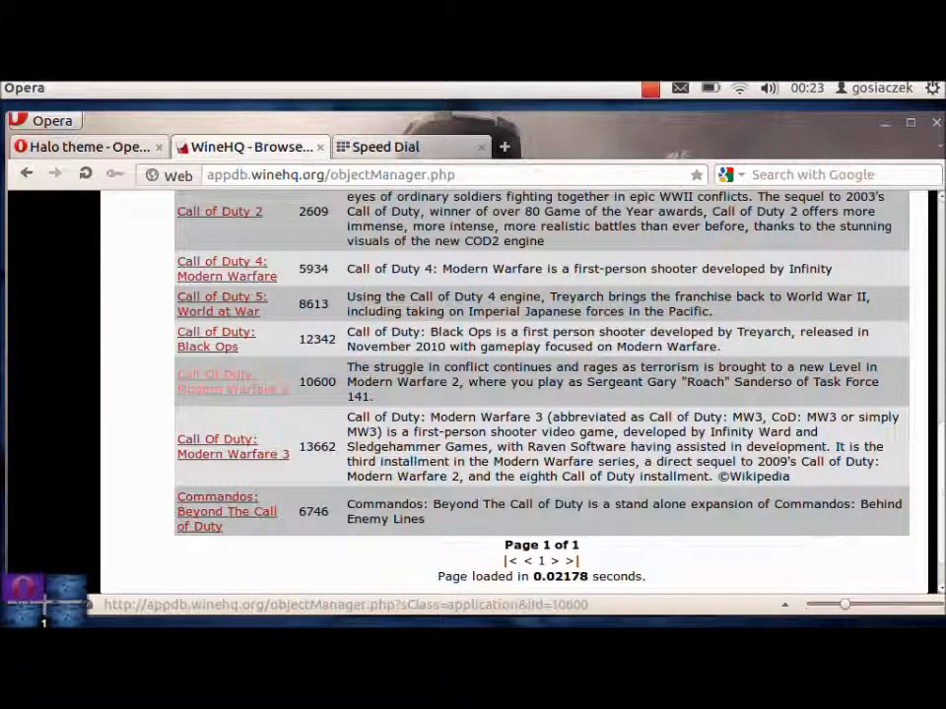
click(233, 382)
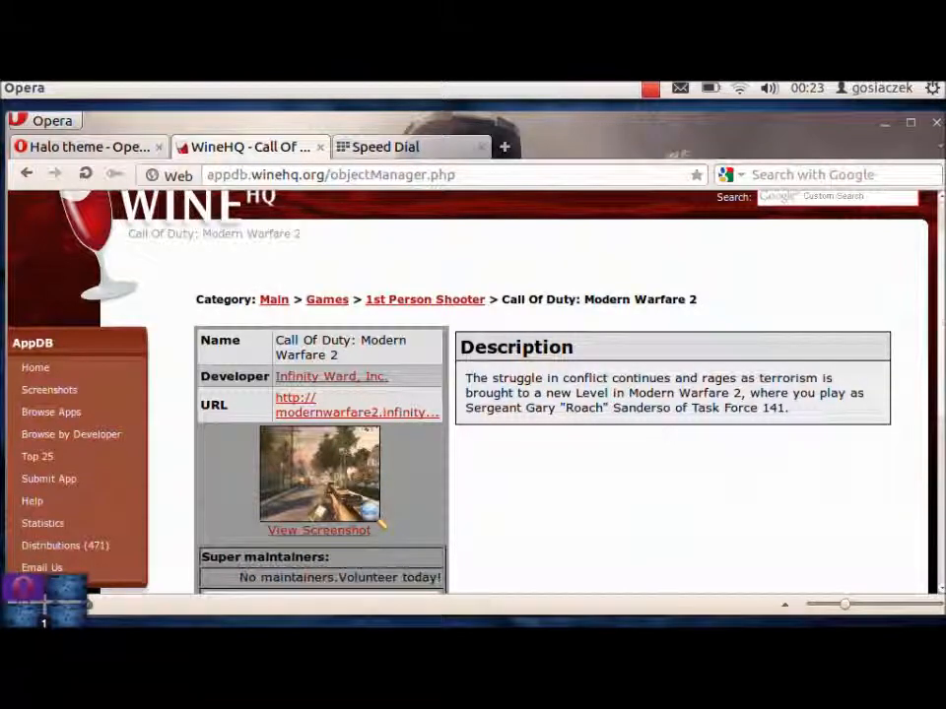
Scroll down the Call Of Duty: Modern Warfare 2 details page.
scroll(down, 3)
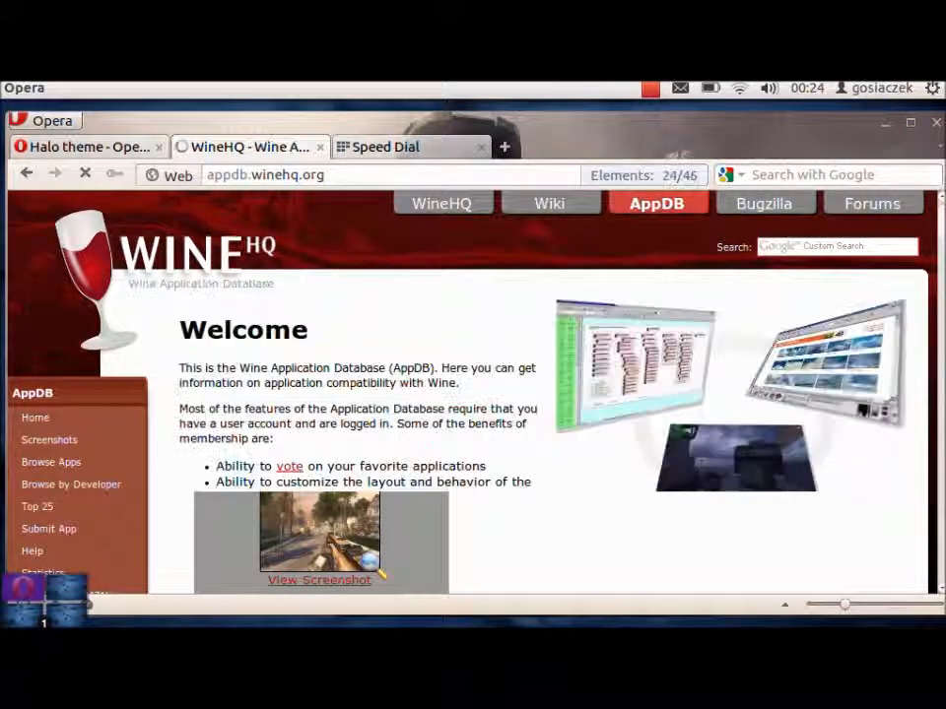
scroll(down, 3)
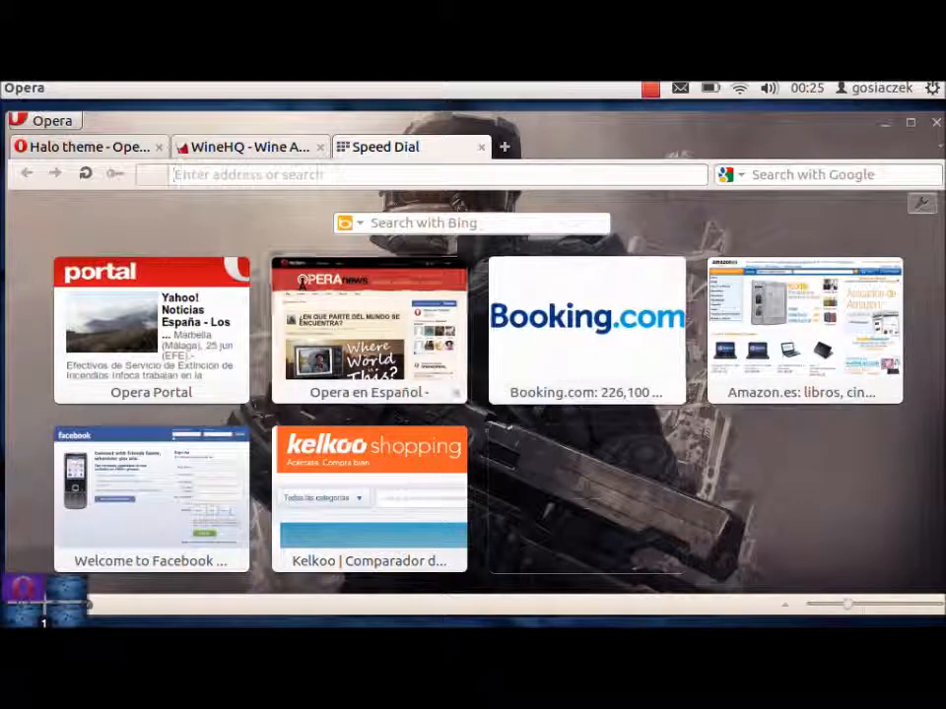
mouse_move(150, 331)
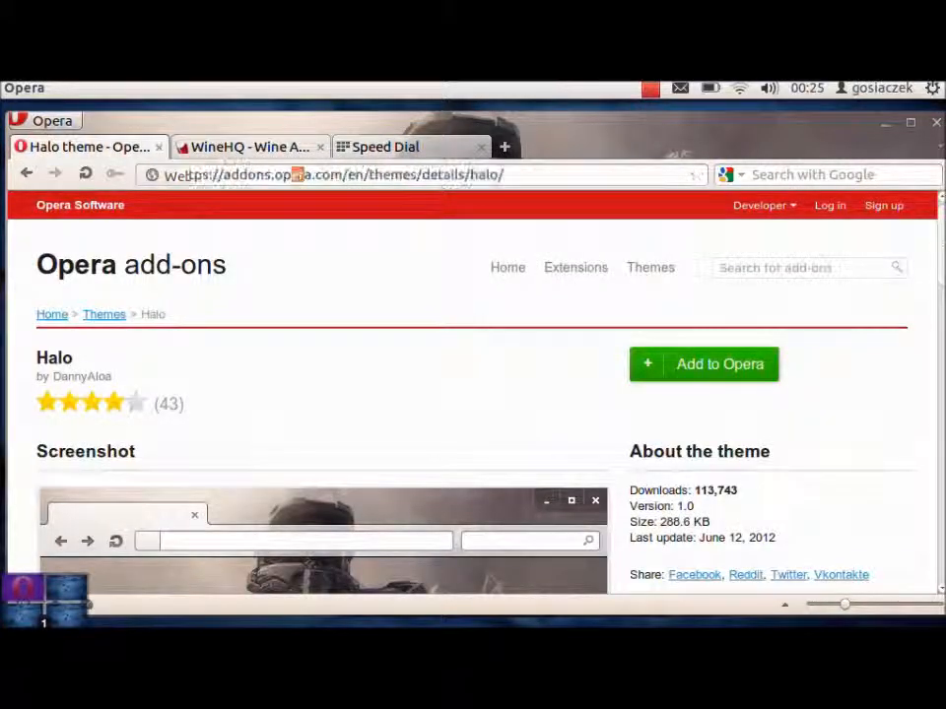
Scroll down the Halo theme's details page on Opera add-ons.
scroll(down, 3)
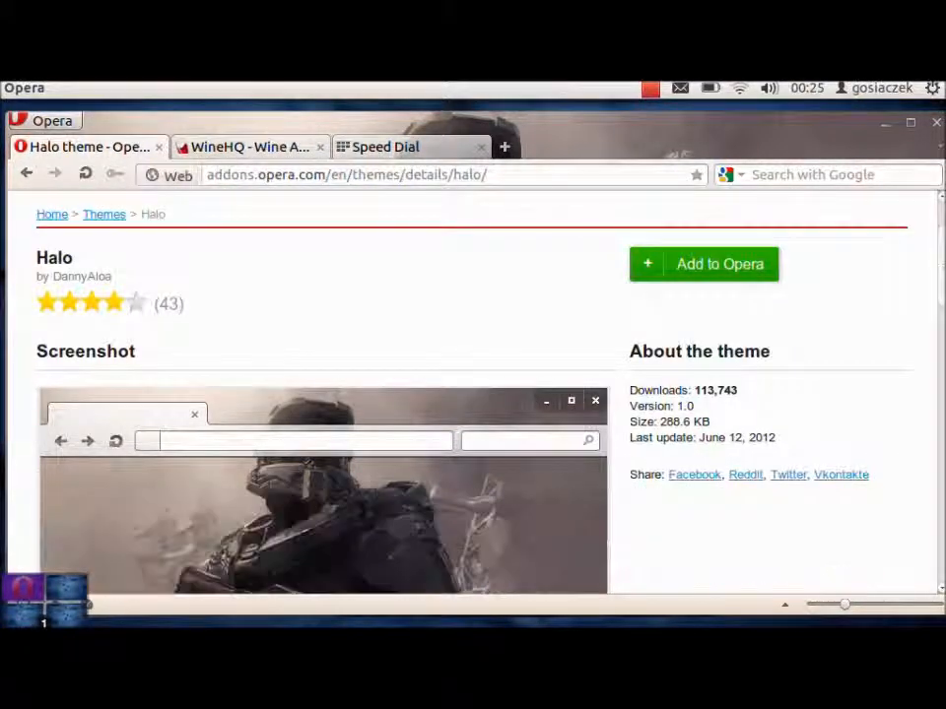
scroll(down, 3)
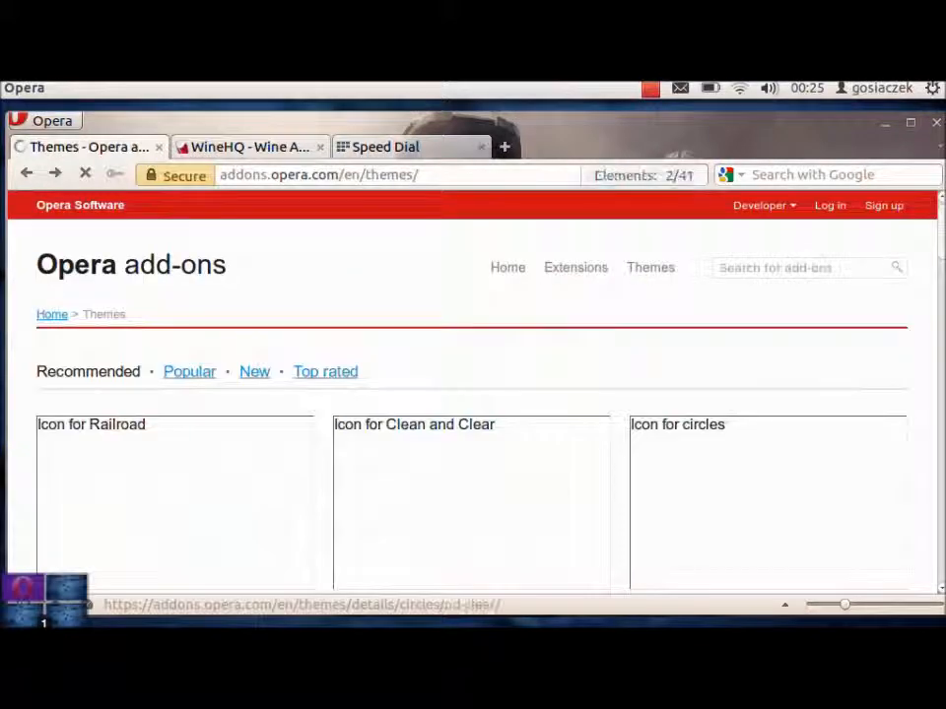
Scroll through the recommended themes grid past Particles, sunset and SmoothWood wallpapers.
scroll(down, 3)
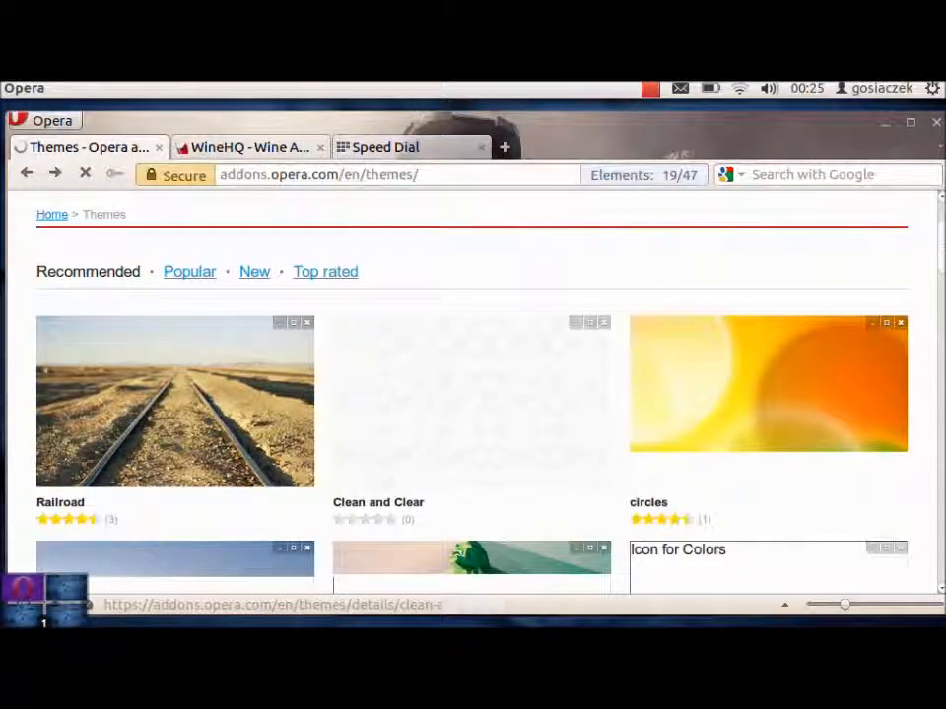
scroll(down, 3)
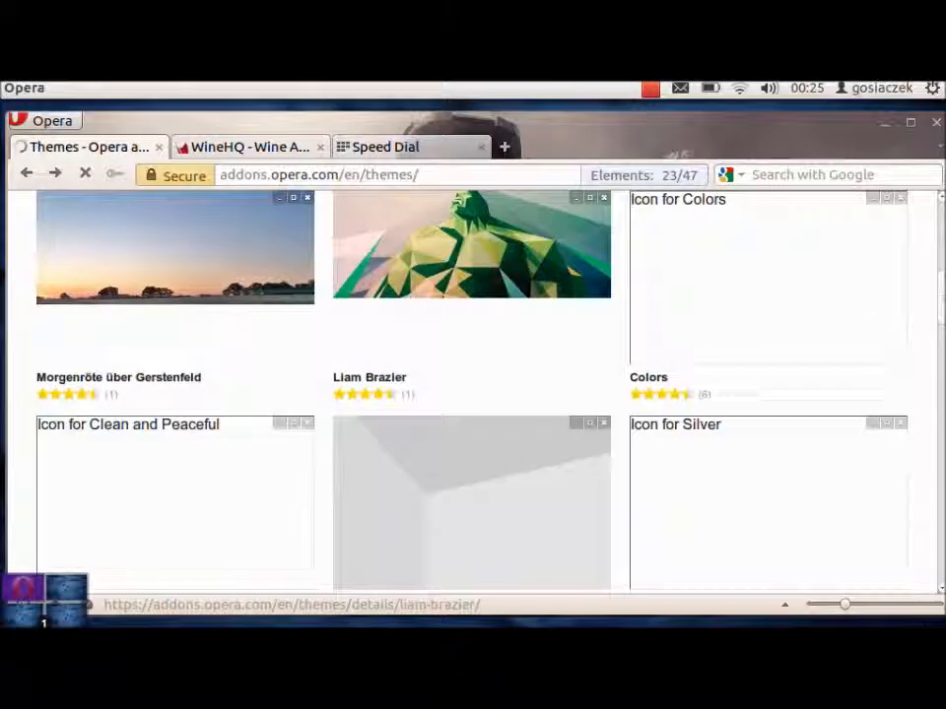
scroll(down, 3)
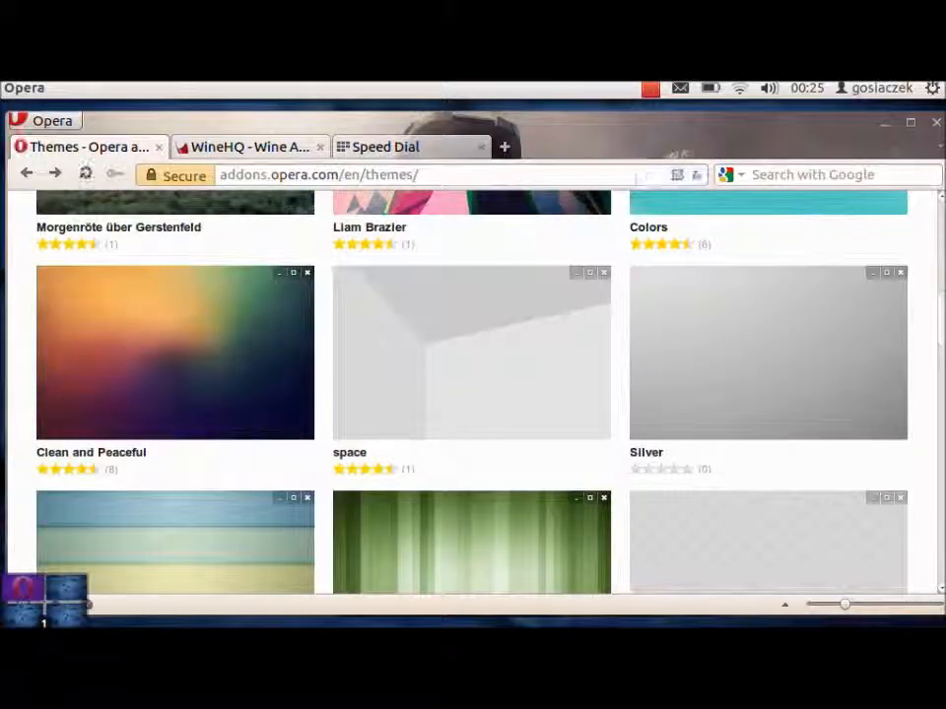
scroll(down, 3)
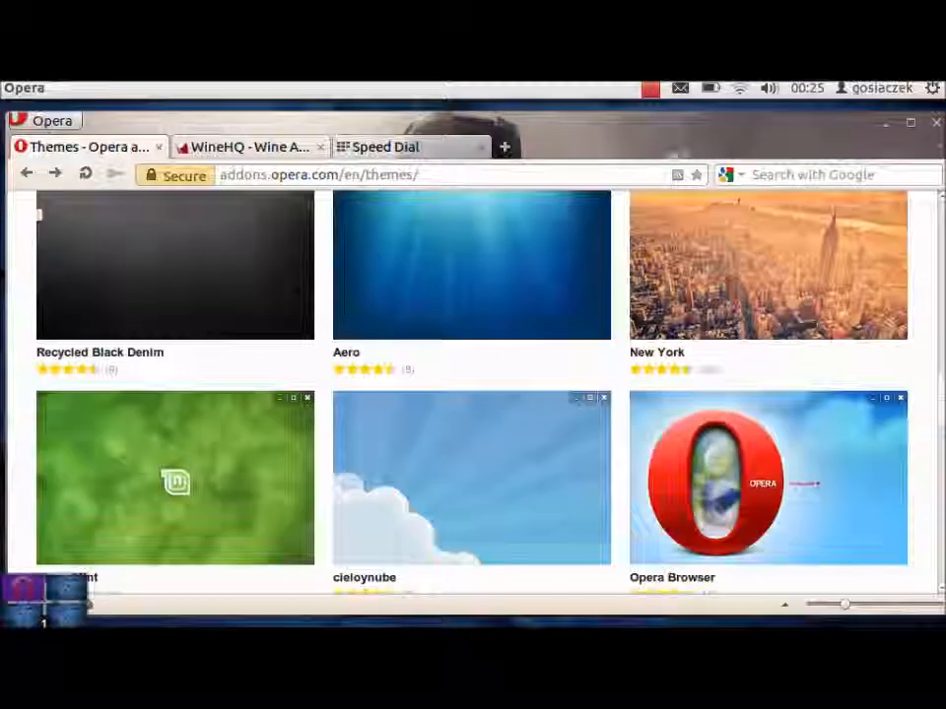
scroll(down, 3)
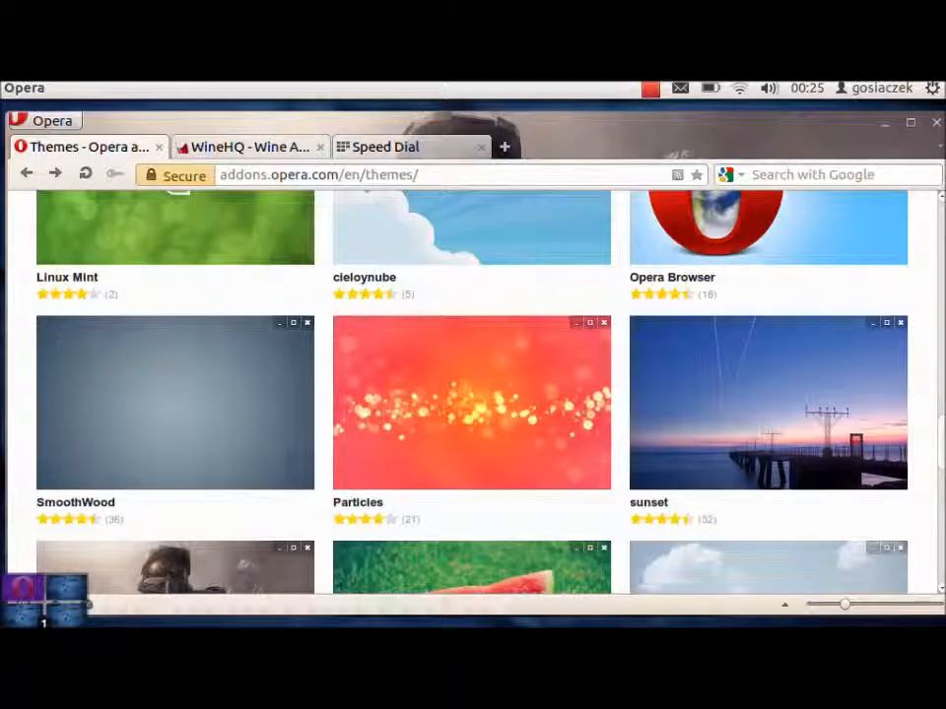